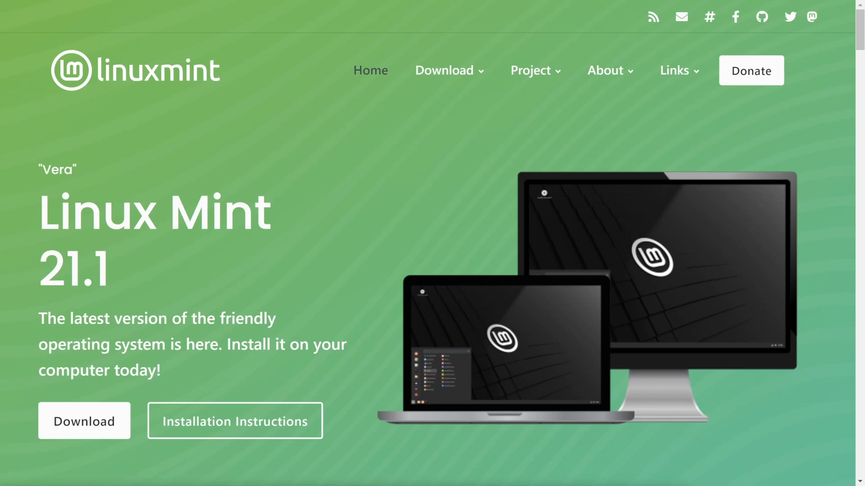
mouse_move(94, 429)
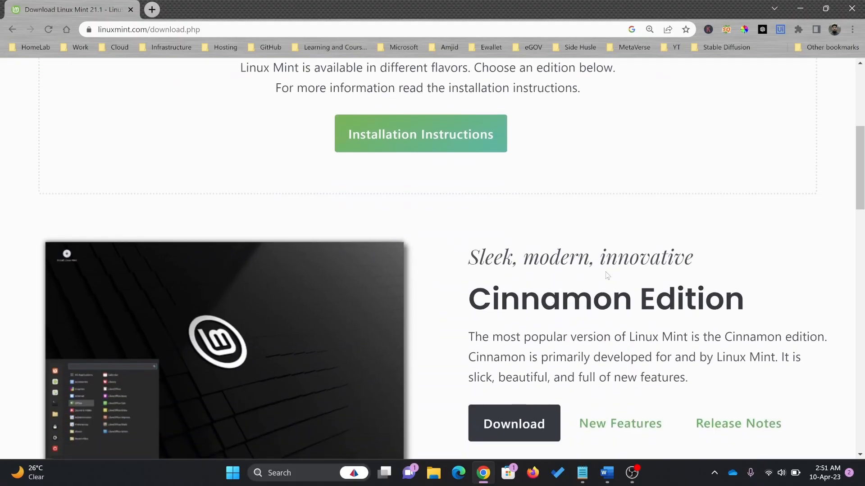
Step: Browse the Linux Mint 21.1 download page's Cinnamon, MATE and Xfce edition sections
scroll("down", 3)
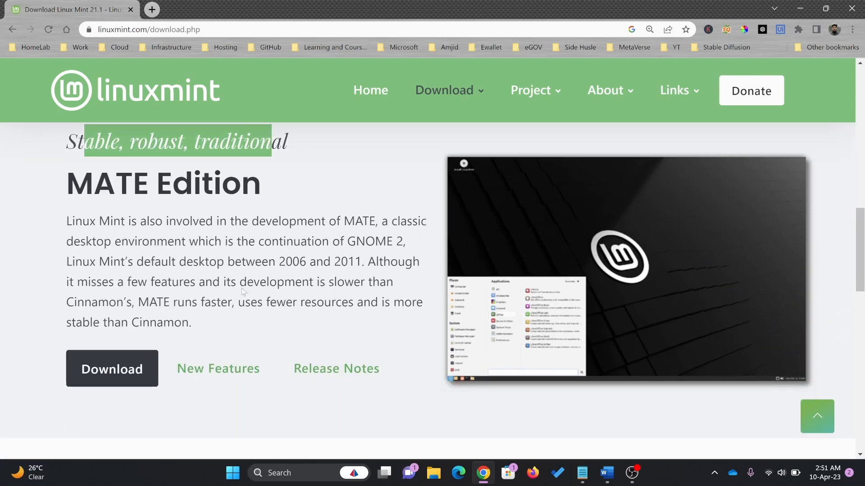
left_click(292, 262)
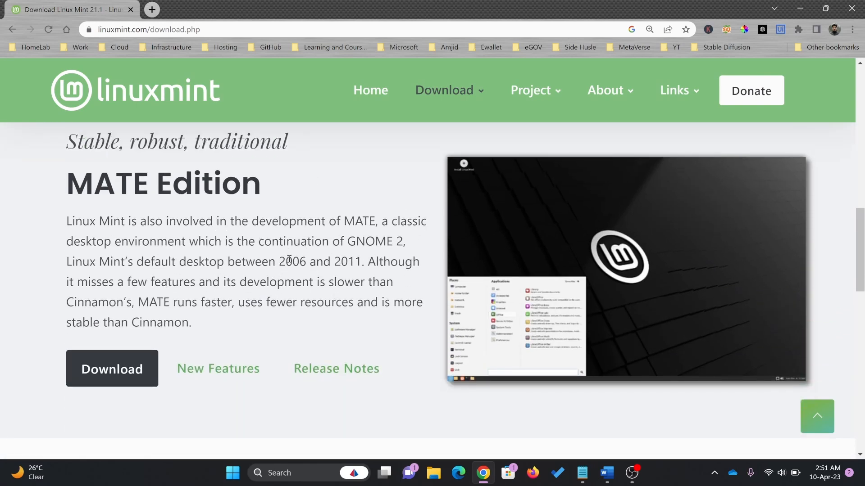
scroll("down", 3)
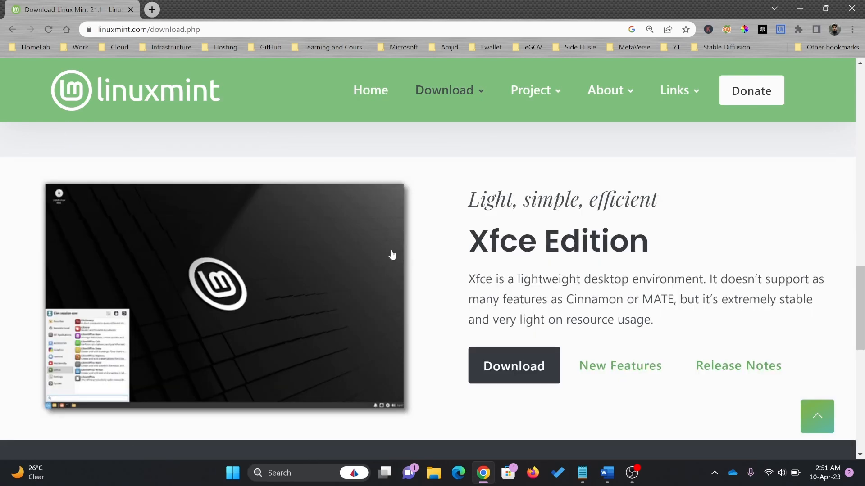
scroll("down", 3)
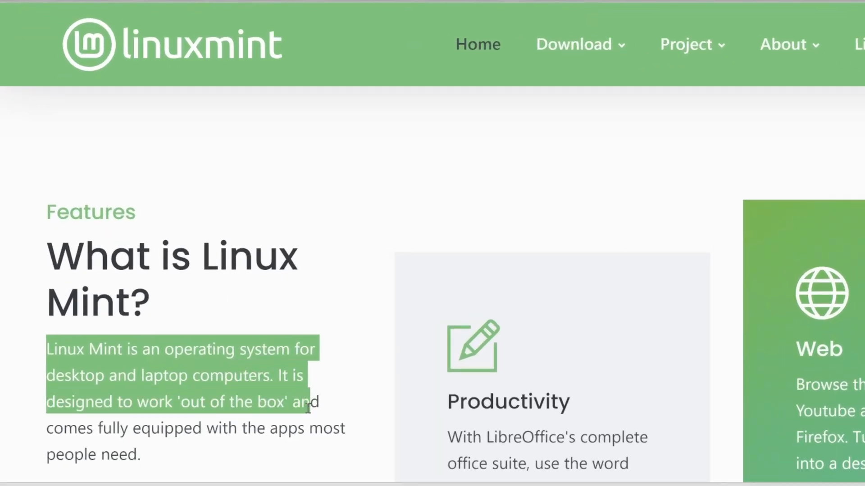
scroll("down", 3)
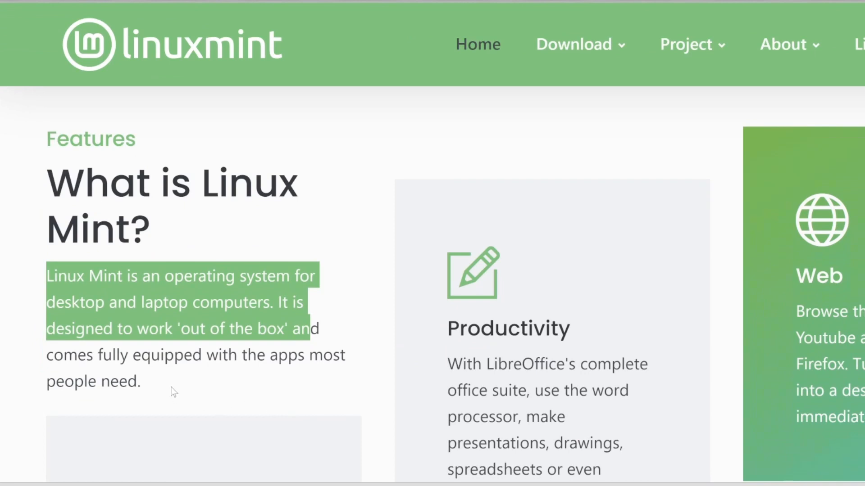
left_click_drag(314, 276, 139, 381)
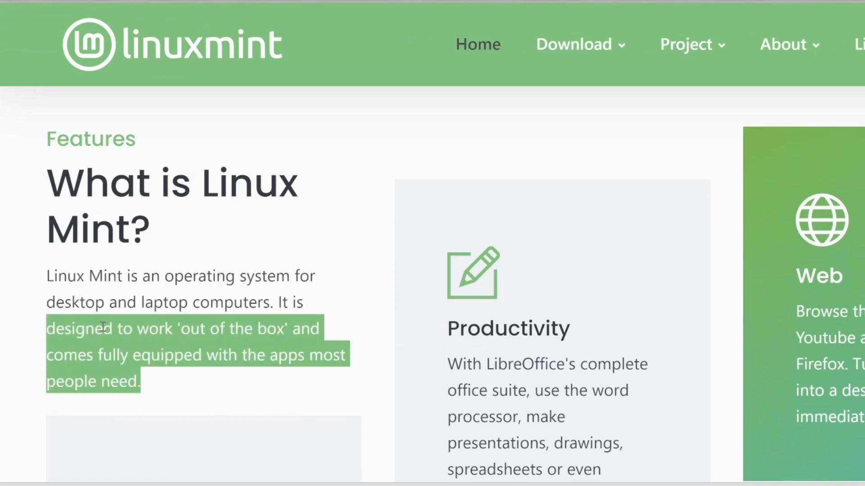
scroll("down", 3)
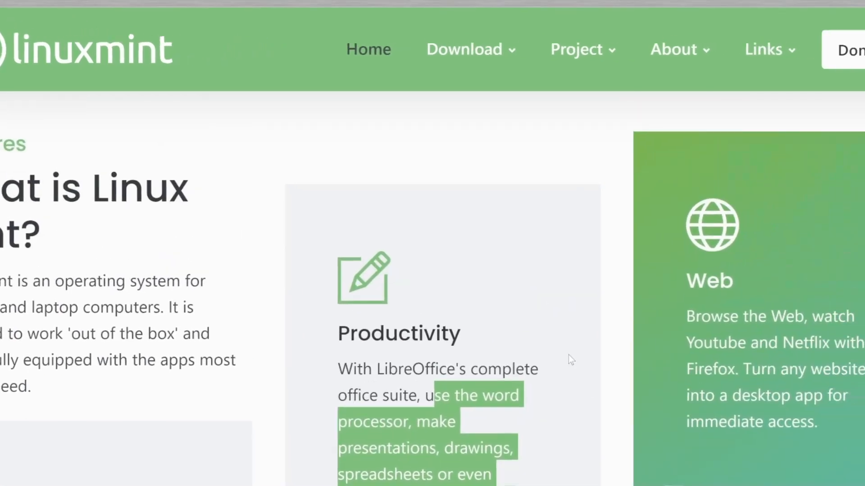
scroll("down", 3)
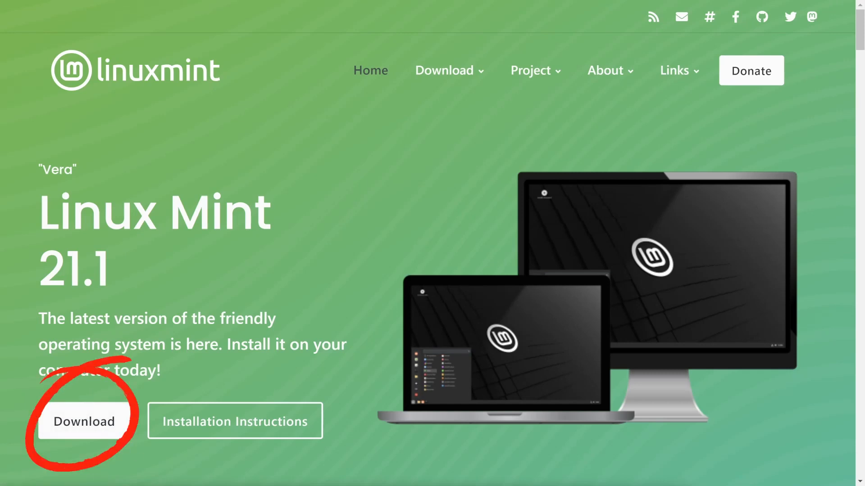
mouse_move(94, 428)
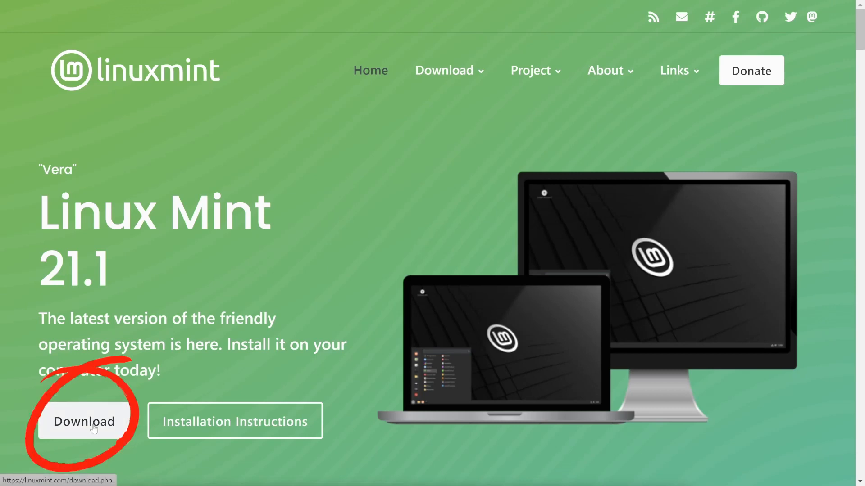
left_click(85, 421)
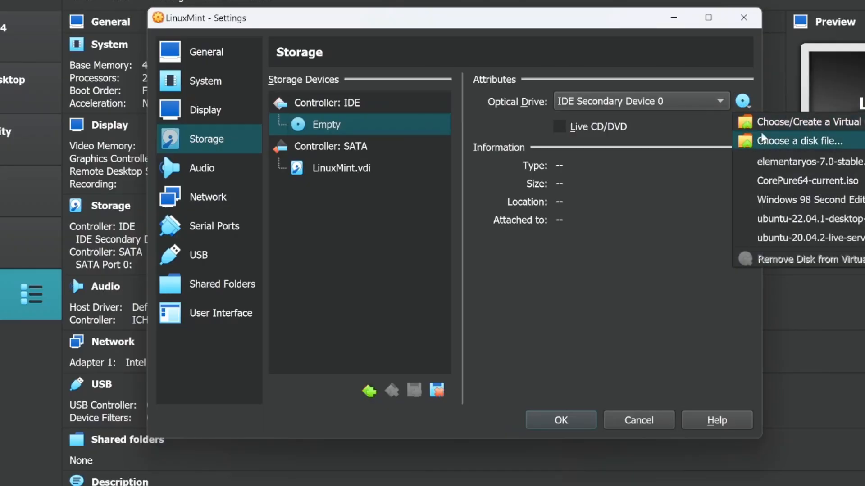
left_click(798, 141)
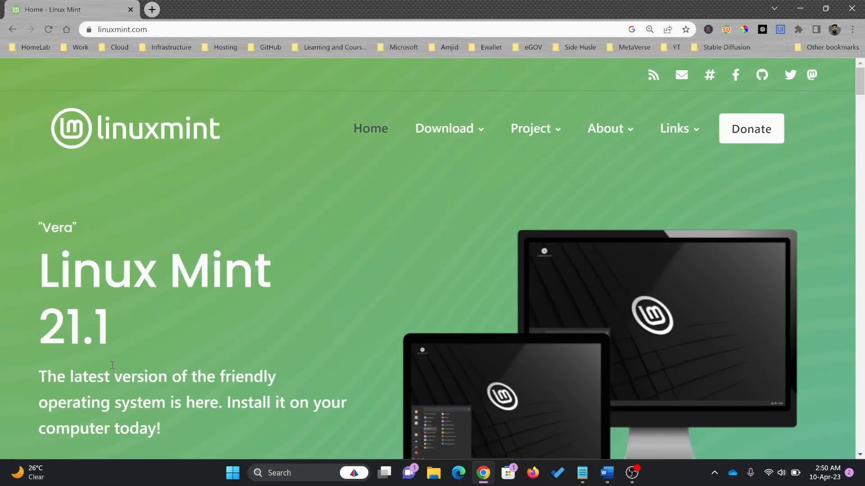
Step: Open the Linux Mint download page and an edition's download page
left_click(444, 129)
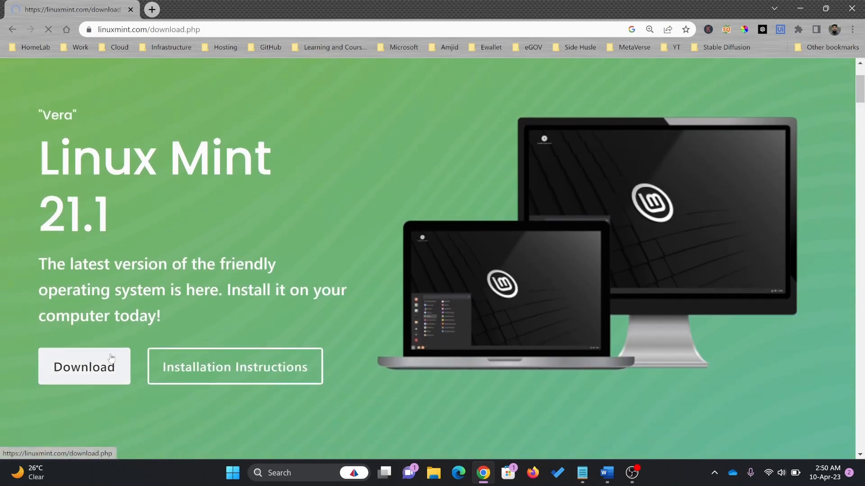
left_click(84, 366)
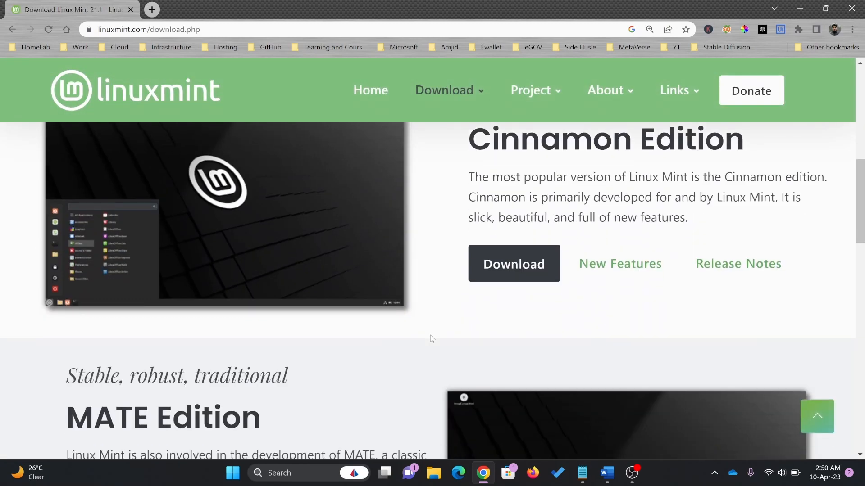
left_click(514, 263)
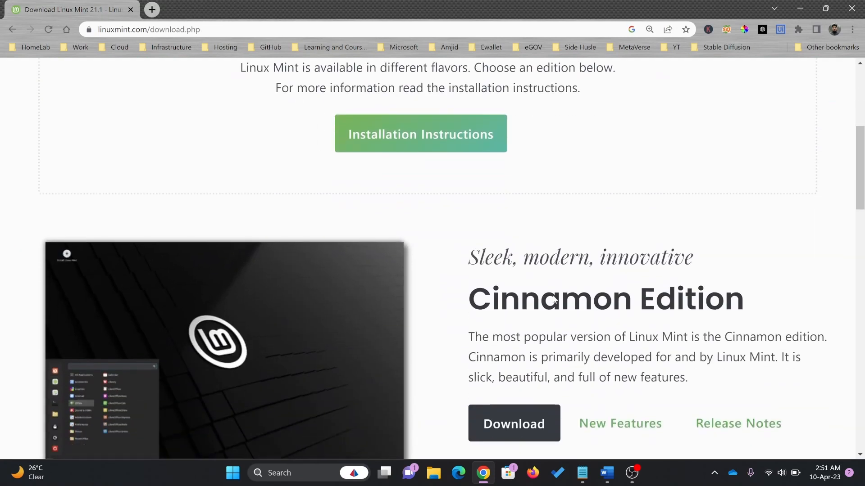
Step: Scroll to Download mirrors and start the ISO download from LayerOnline
scroll("down", 3)
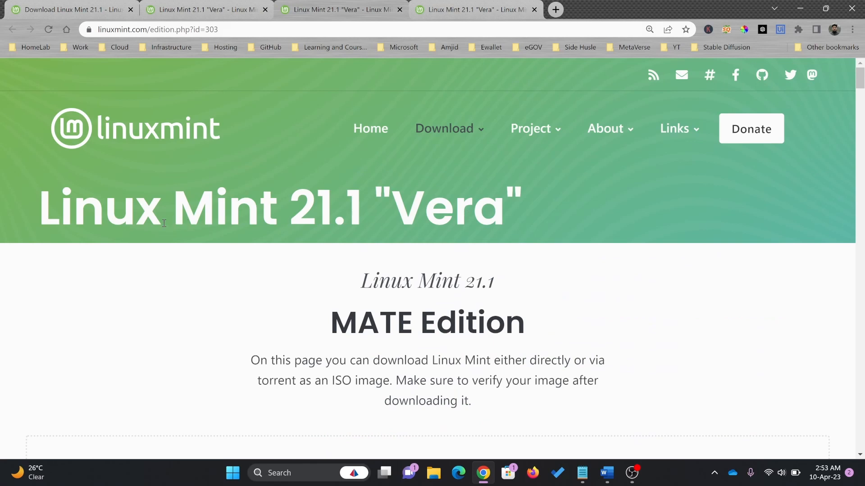
mouse_move(433, 225)
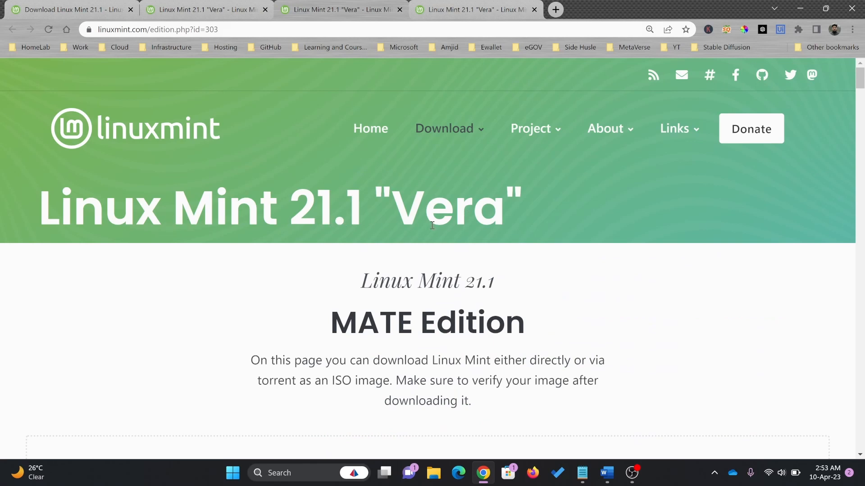
scroll("down", 3)
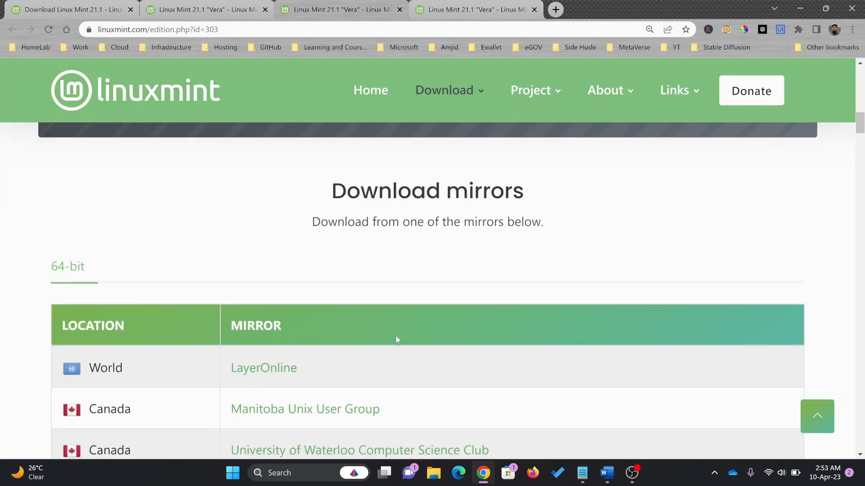
left_click(264, 368)
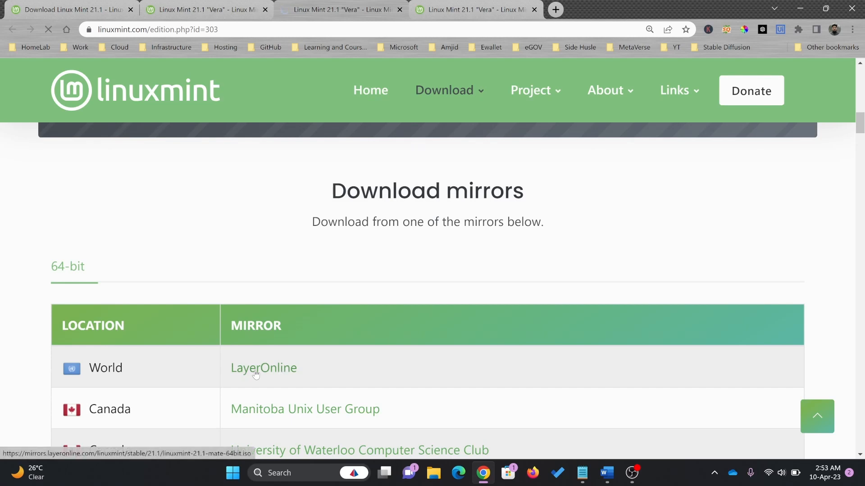
left_click(263, 368)
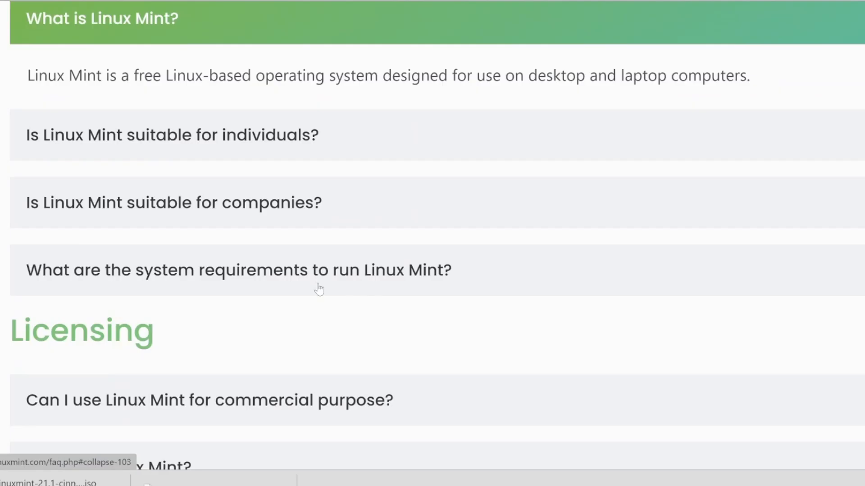
Step: Expand the system requirements question on the Linux Mint FAQ
left_click(233, 270)
type("HY")
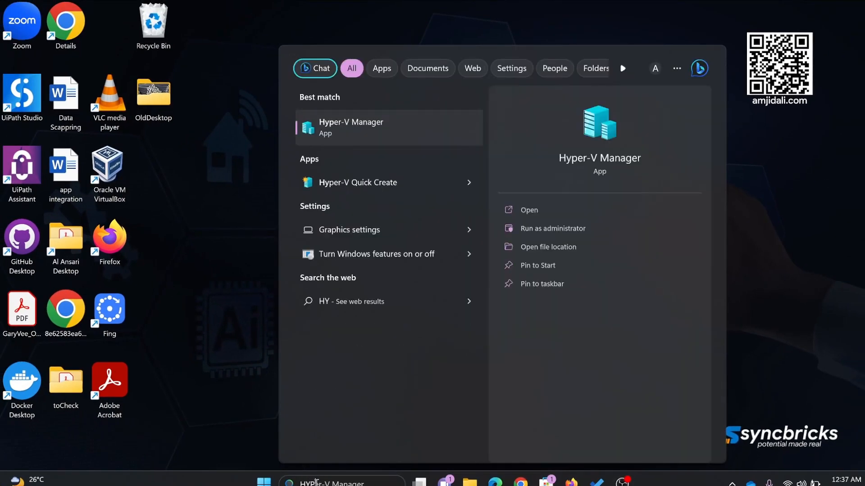
Step: Launch Hyper-V Manager and begin a new virtual machine, entering 'virut'
left_click(351, 128)
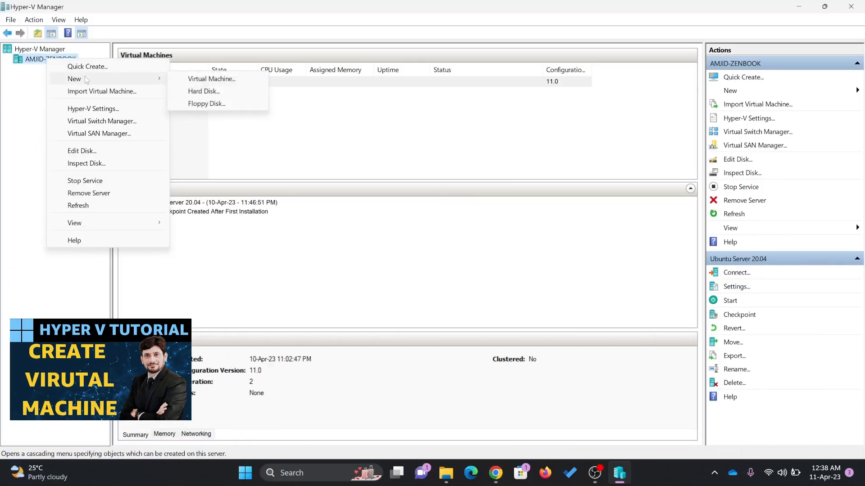
left_click(211, 79)
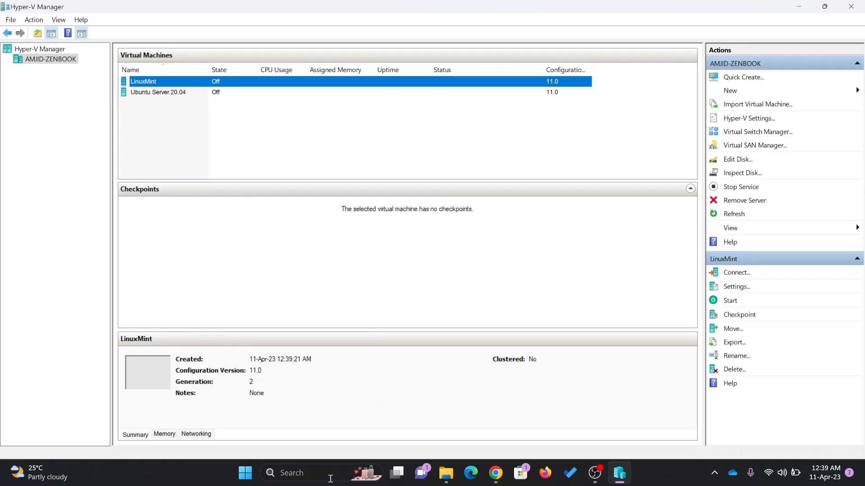
type("virut")
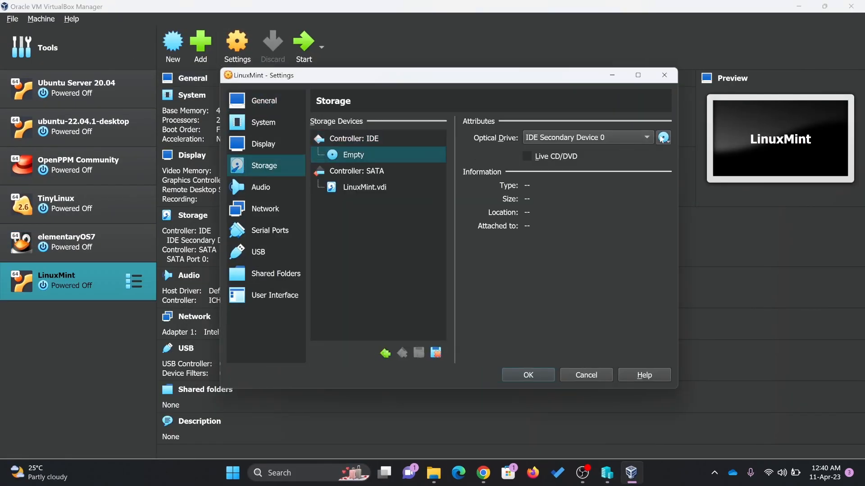
Step: Pick a disk image file for the LinuxMint machine's optical drive
left_click(664, 138)
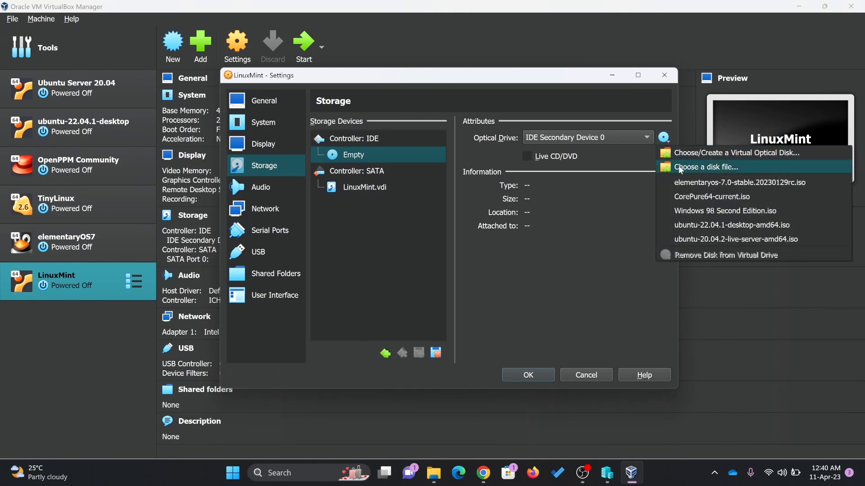
left_click(706, 167)
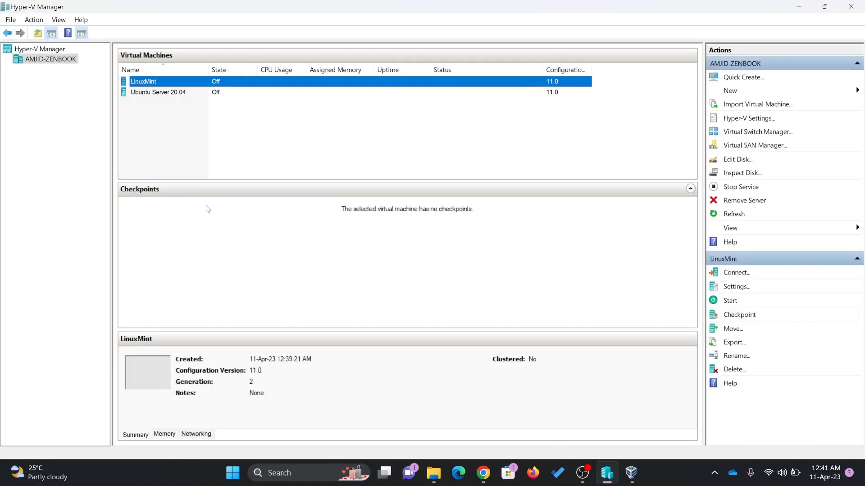
mouse_move(290, 242)
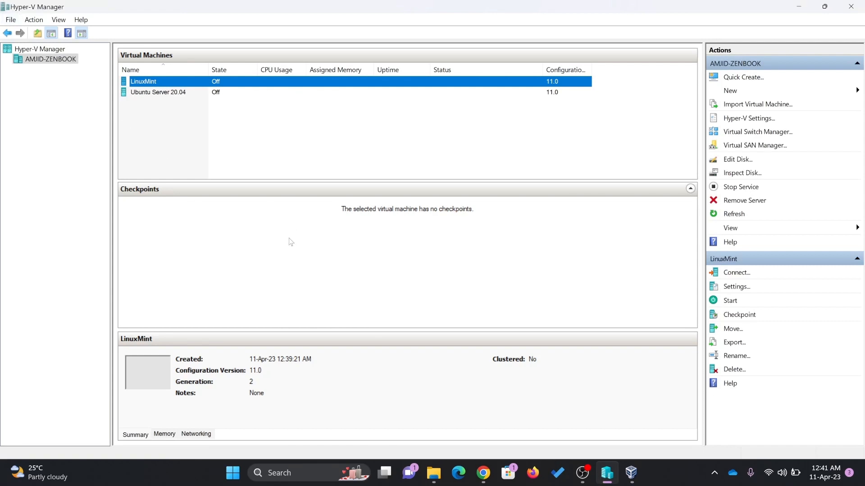
mouse_move(174, 162)
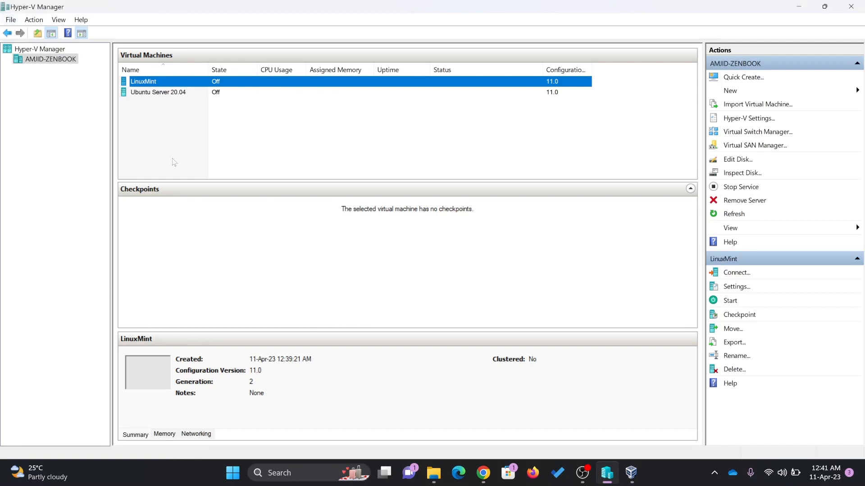
left_click(631, 473)
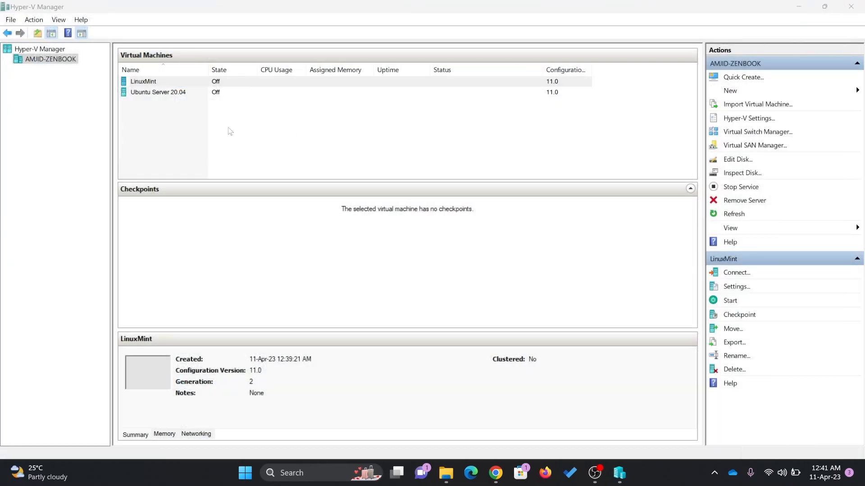
mouse_move(185, 122)
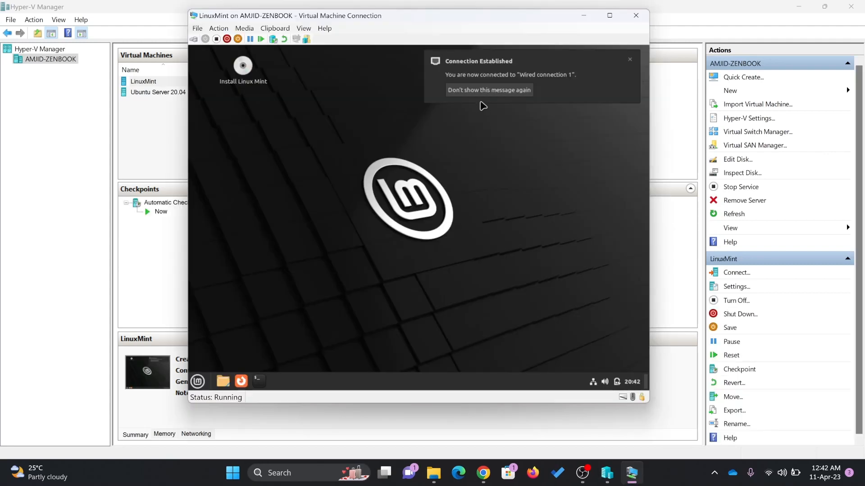
Step: Dismiss the network connection notice and bring up the Linux Mint application menu
left_click(630, 59)
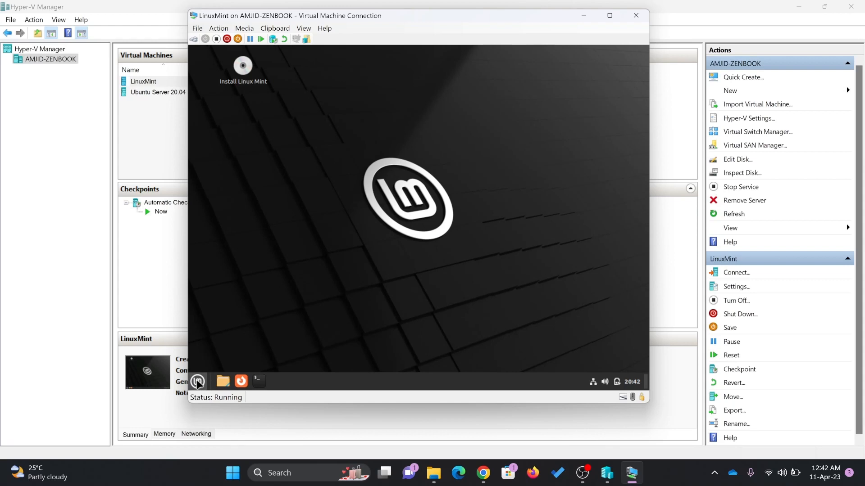
left_click(197, 381)
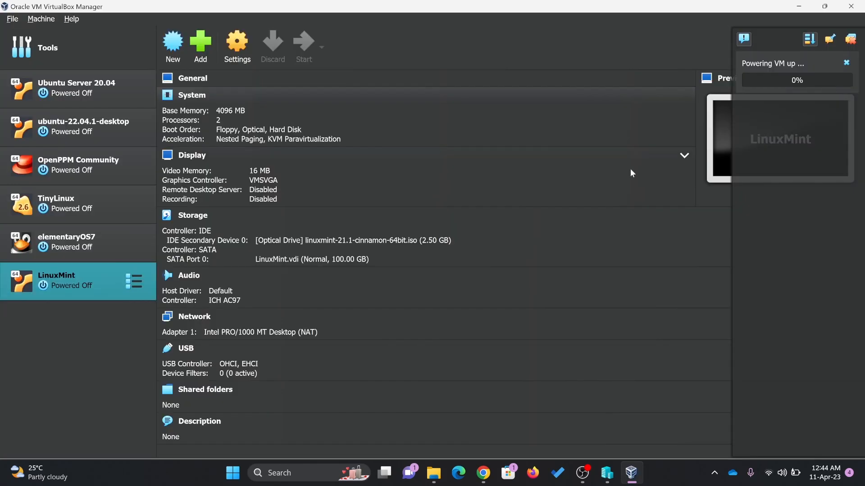
Step: Dismiss startup notices and accept English, US layout, codecs and erase-disk installation
left_click(303, 41)
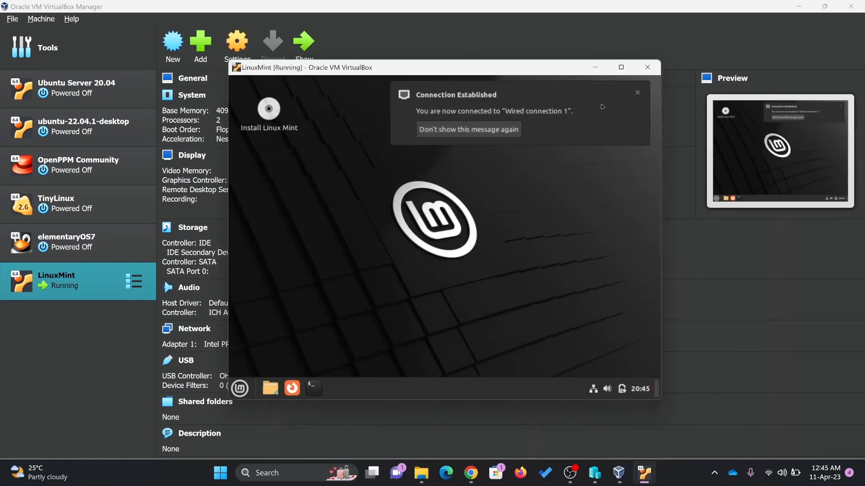
left_click(637, 92)
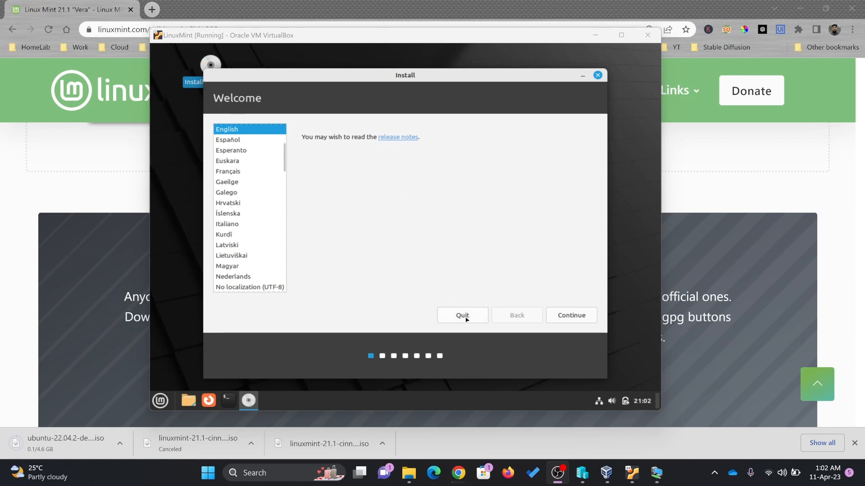
left_click(571, 315)
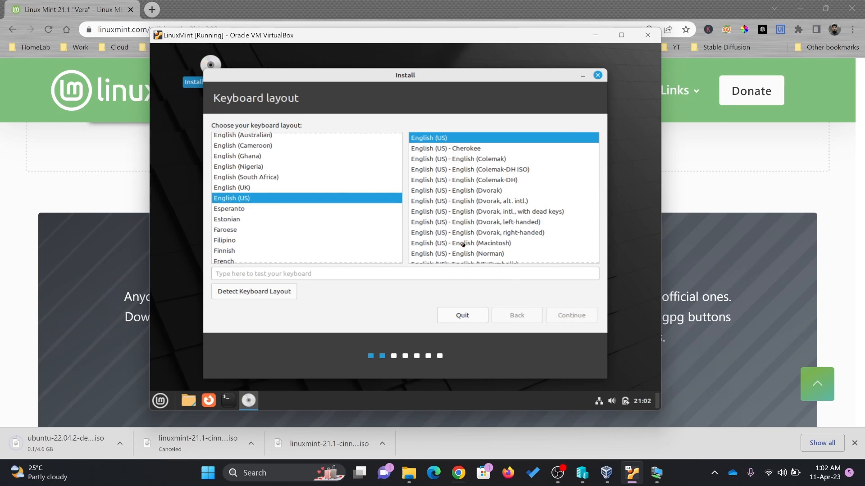
left_click(571, 315)
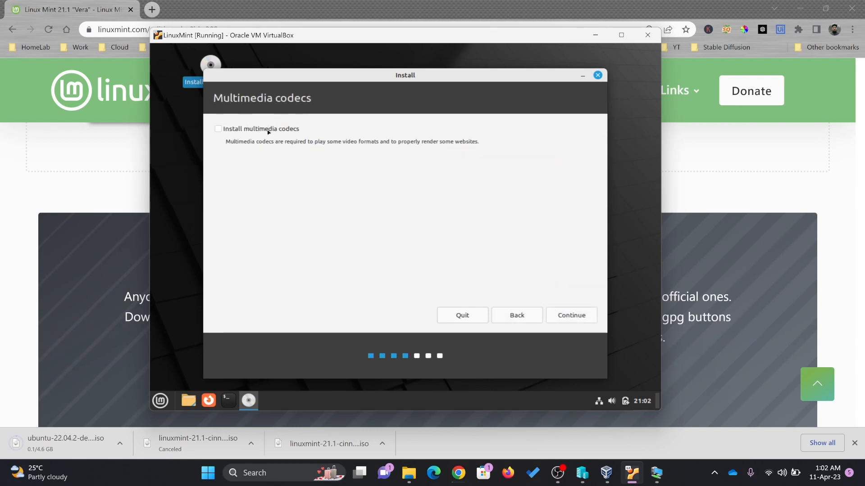
left_click(571, 315)
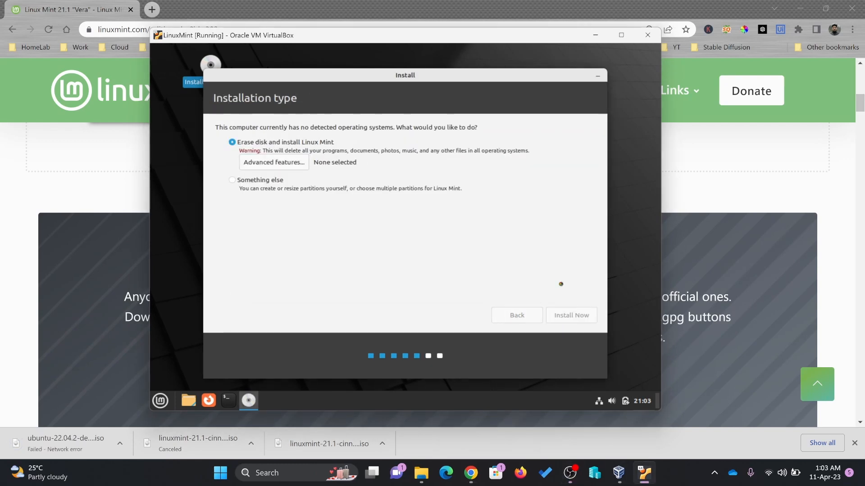
left_click(571, 316)
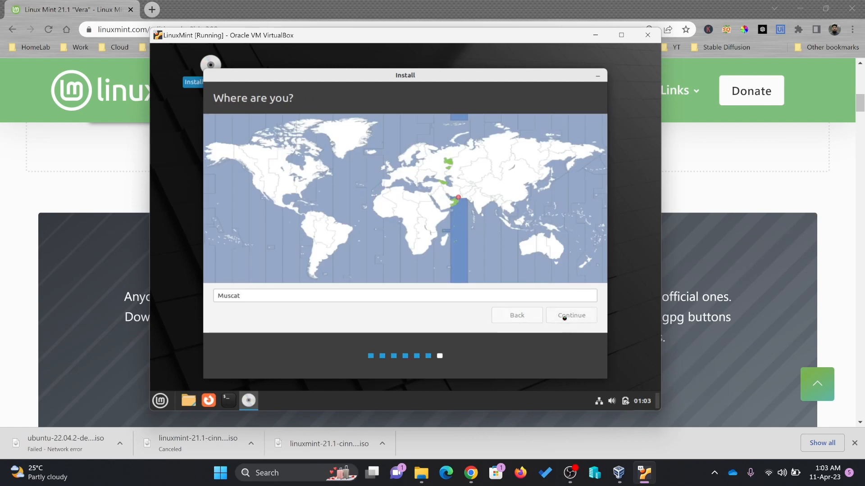
Step: Accept Muscat as location, enter user 'amjid', and enable automatic login
left_click(571, 315)
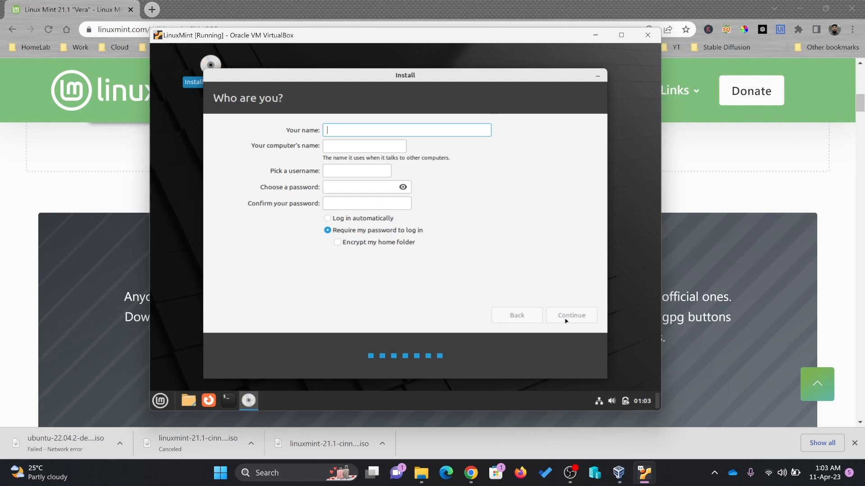
type("amjid")
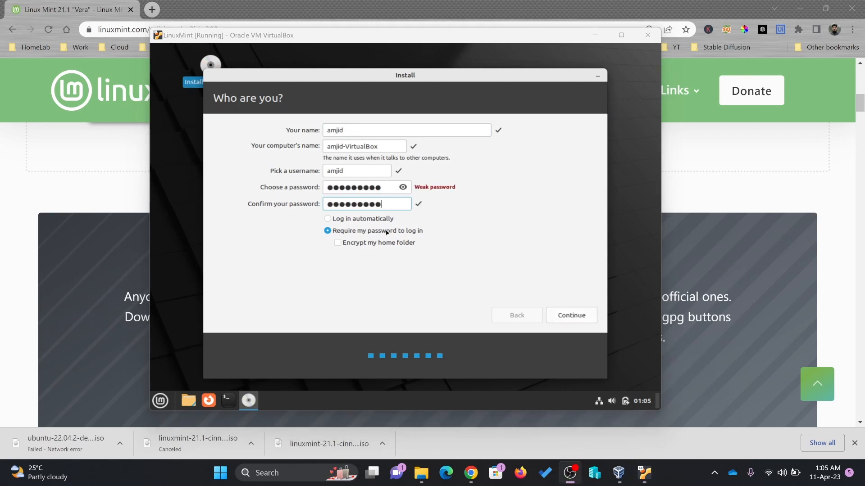
left_click(327, 219)
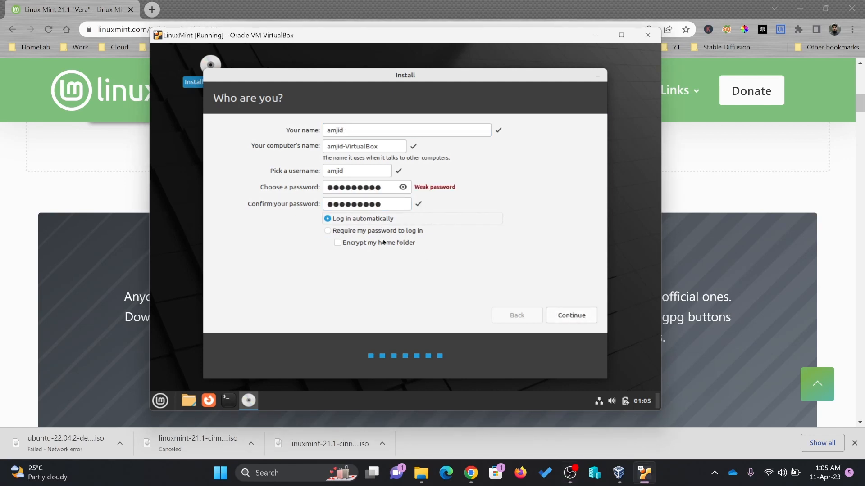
left_click(571, 315)
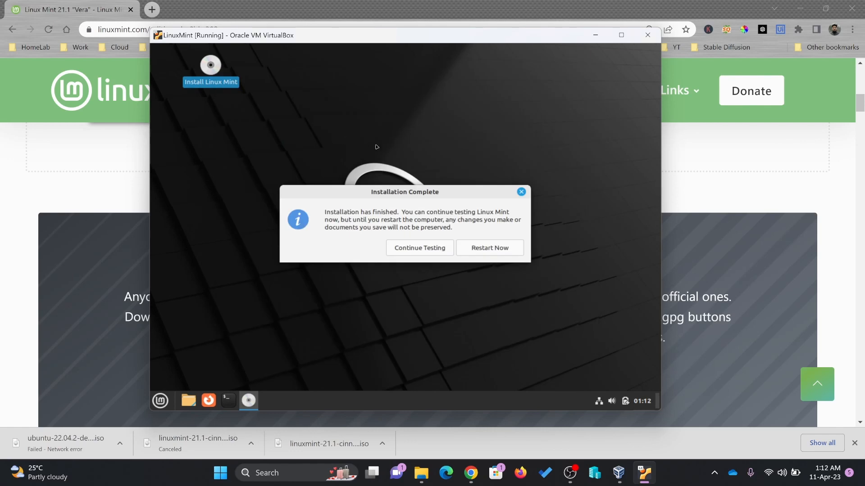
mouse_move(479, 257)
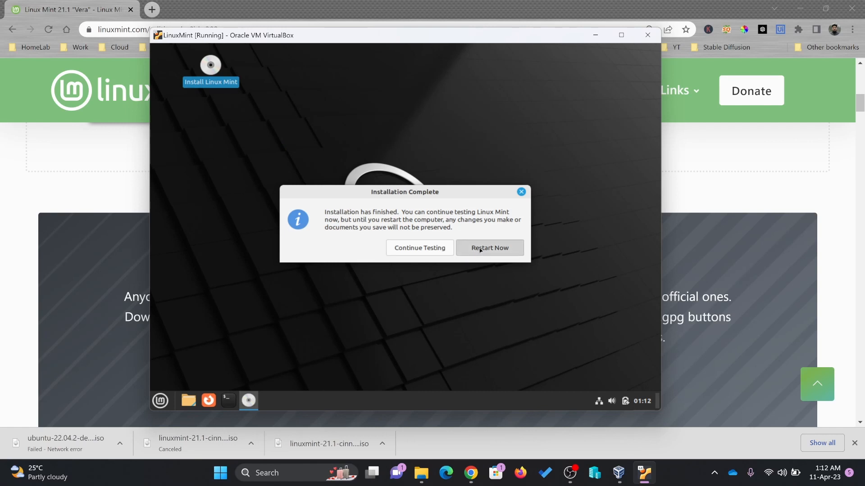
Step: Restart the VM into the newly installed Linux Mint 21.1
left_click(489, 247)
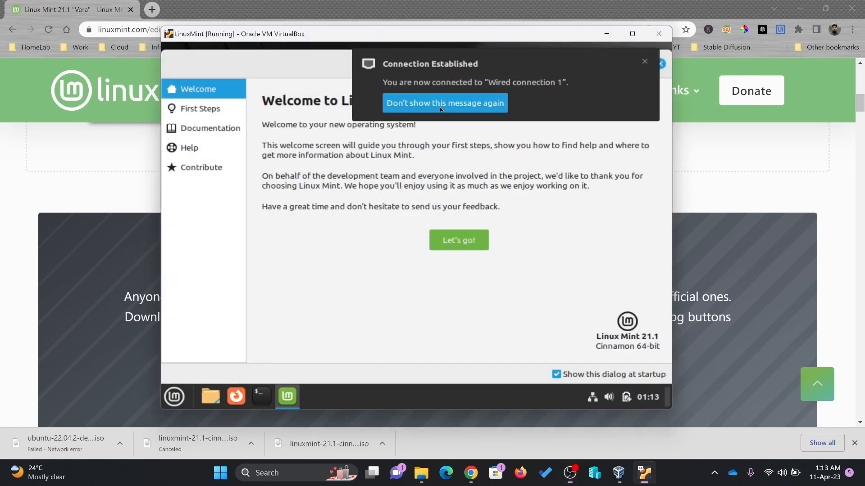
Step: Permanently hide the connection notice, disable the welcome screen at startup, and close it
left_click(445, 103)
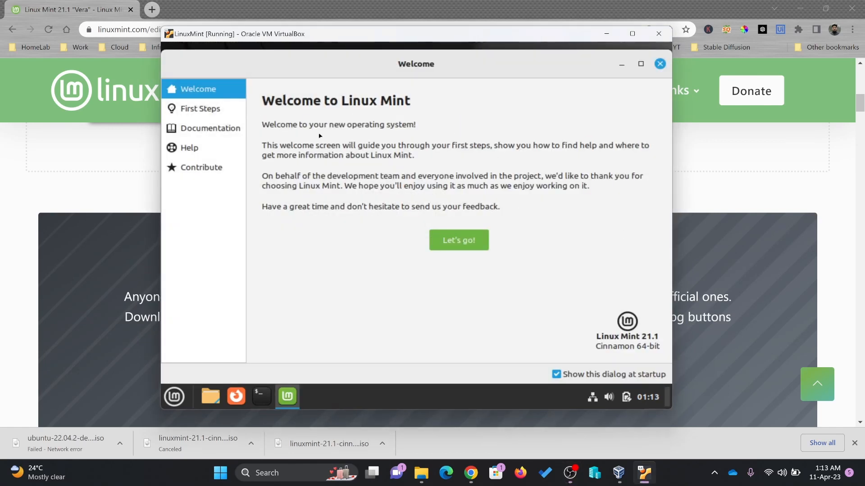
mouse_move(430, 194)
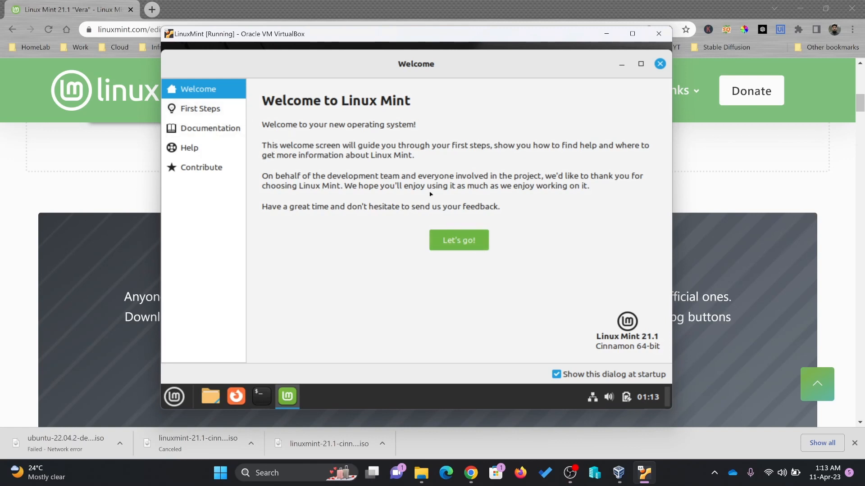
mouse_move(639, 341)
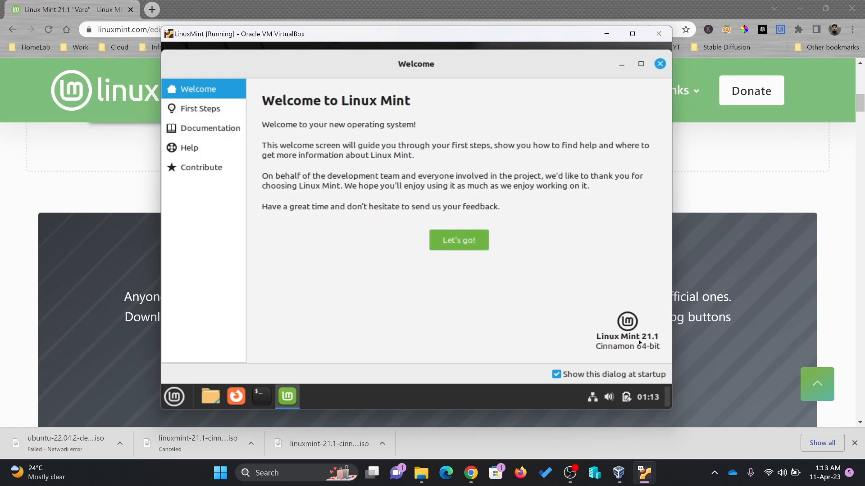
mouse_move(623, 357)
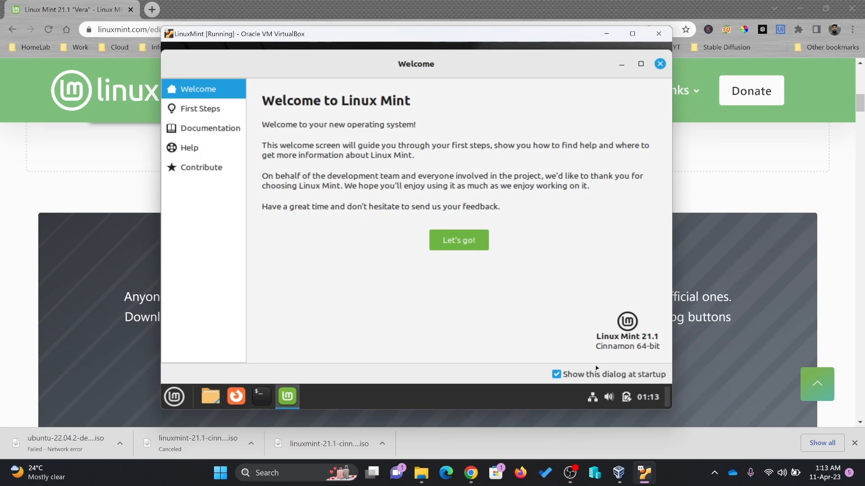
left_click(210, 128)
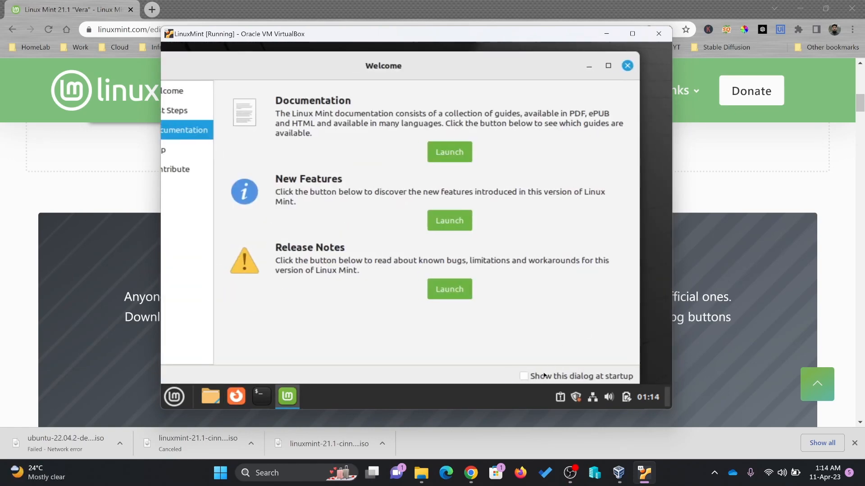
left_click(626, 65)
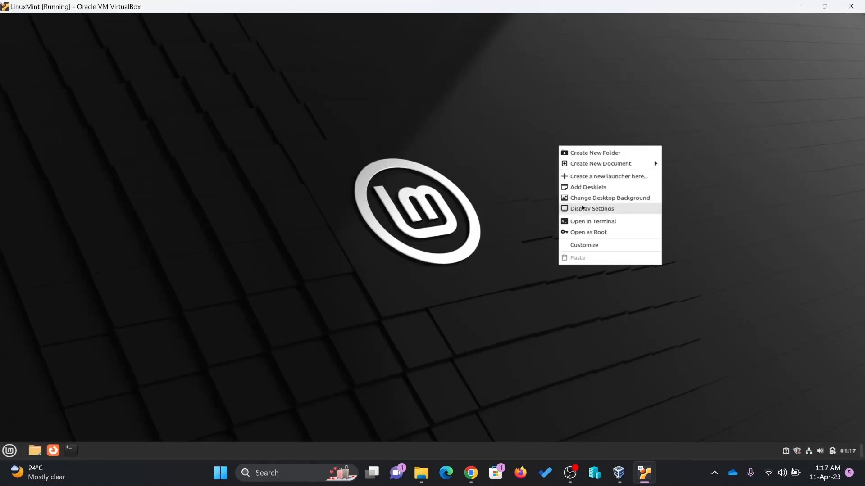
Step: Open and close the desktop background chooser, then type 'apt get update' in a terminal
left_click(591, 203)
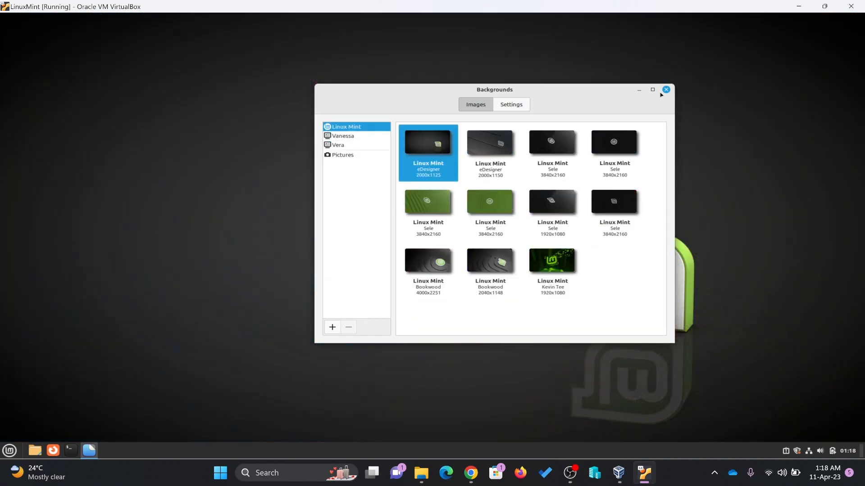
left_click(665, 90)
type("sudo")
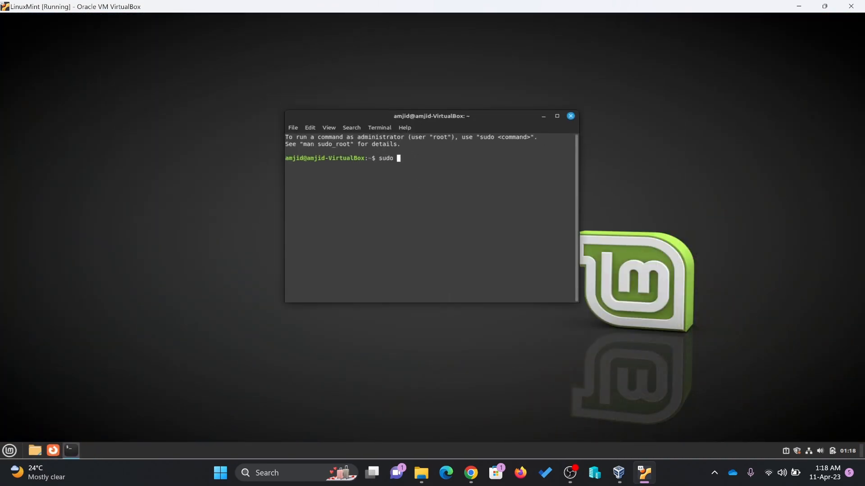
type("apt get update")
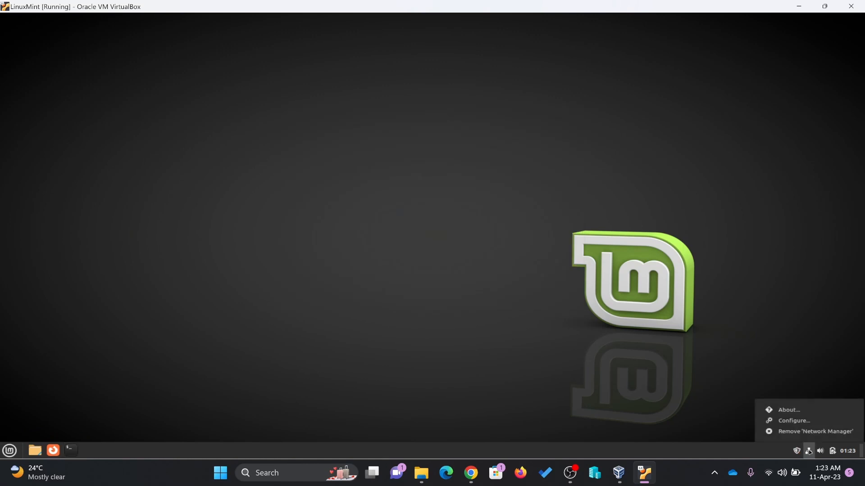
mouse_move(808, 451)
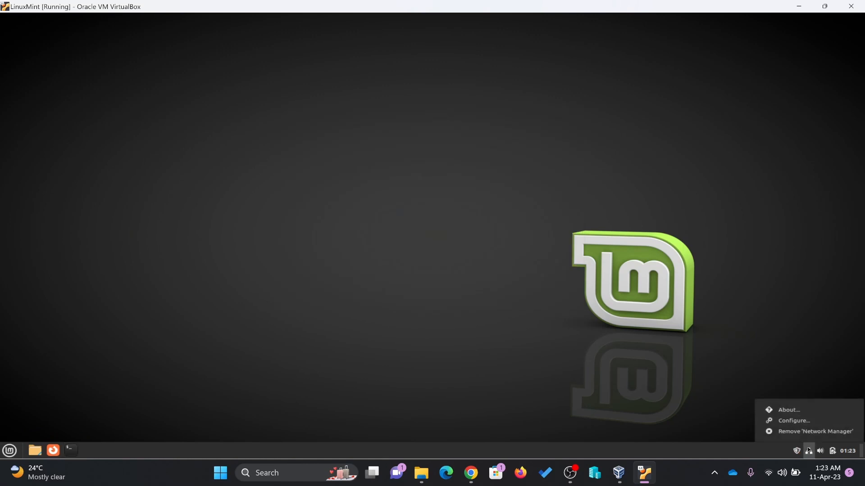
Step: Open the Wired connection's settings and view its IPv4 address assignment options
left_click(332, 241)
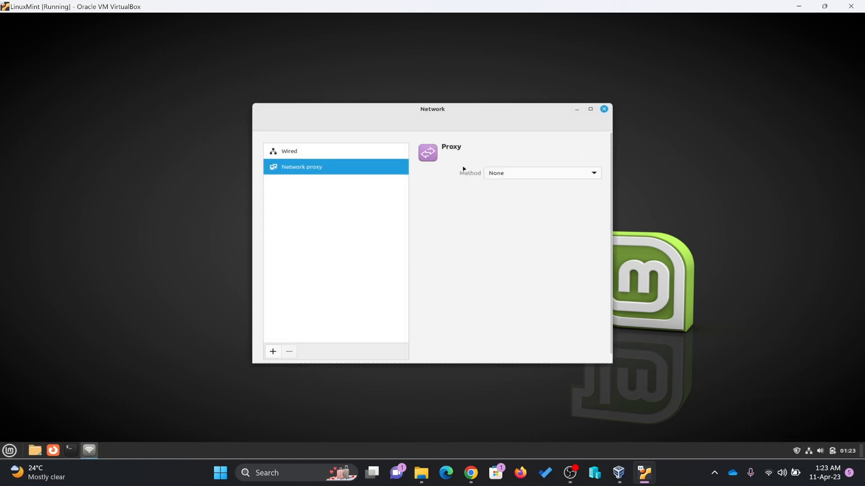
left_click(289, 151)
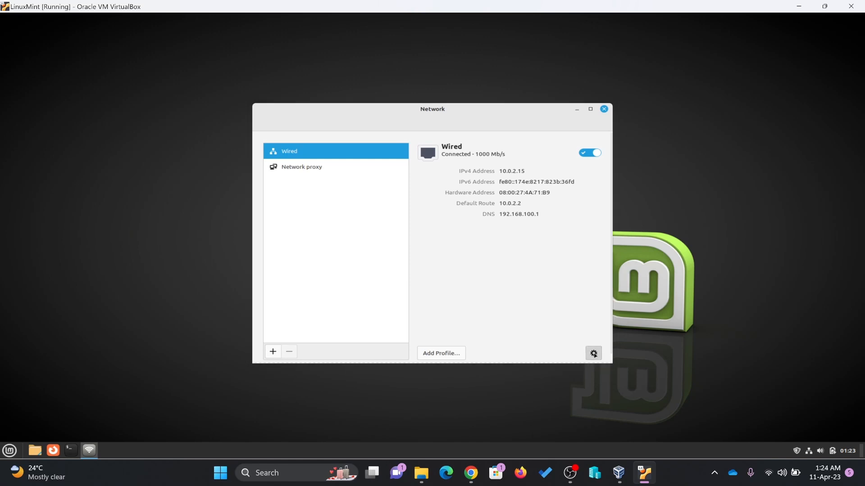
left_click(593, 353)
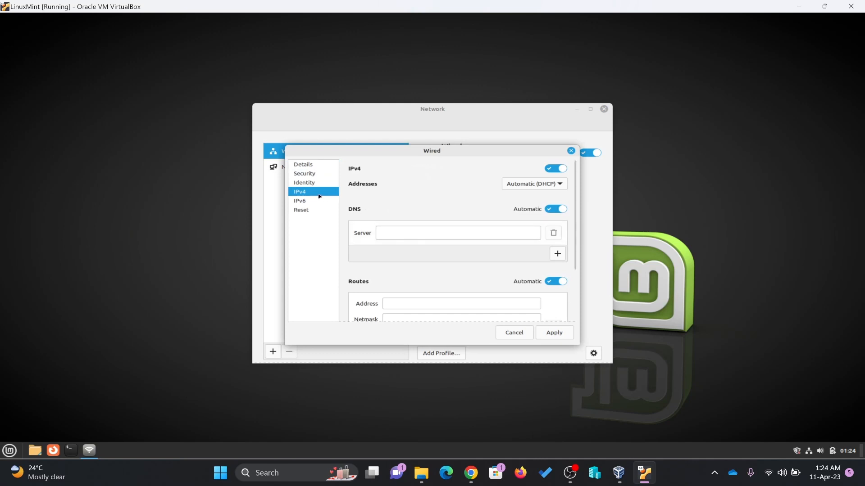
left_click(534, 184)
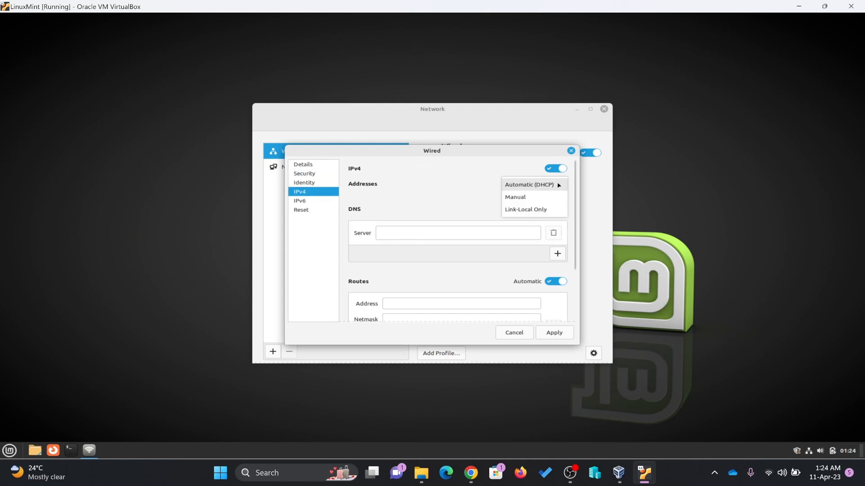
left_click(515, 196)
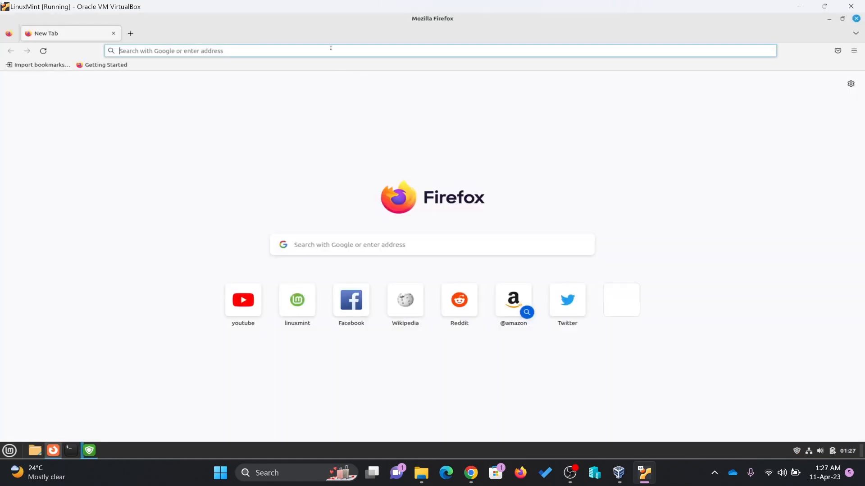
Step: Go to google.com, accept and download Chrome's Linux package, and launch its installer
type("g")
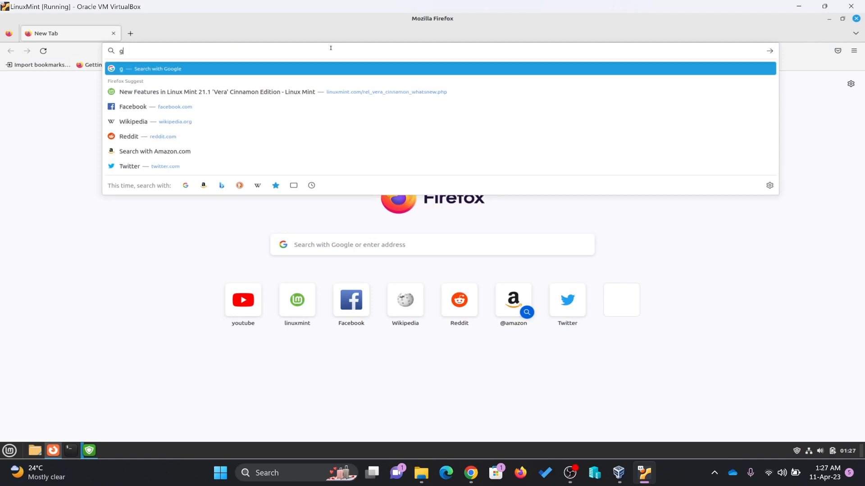
type("oogle.com/chrome/")
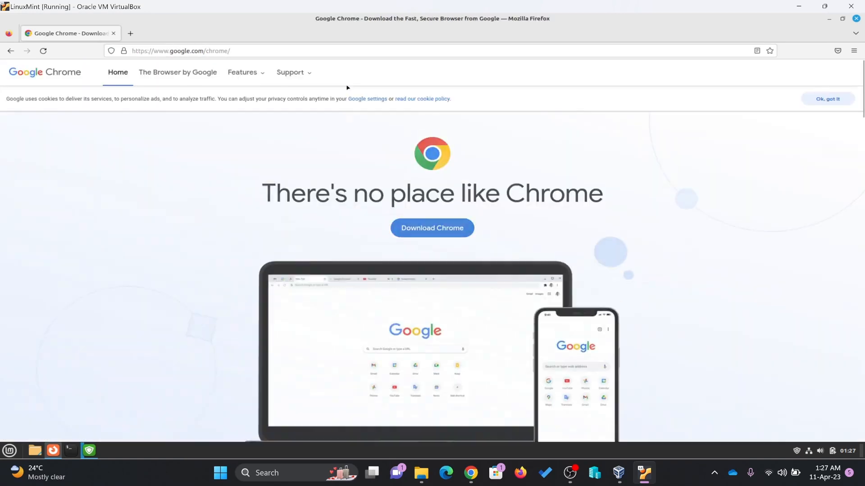
left_click(432, 228)
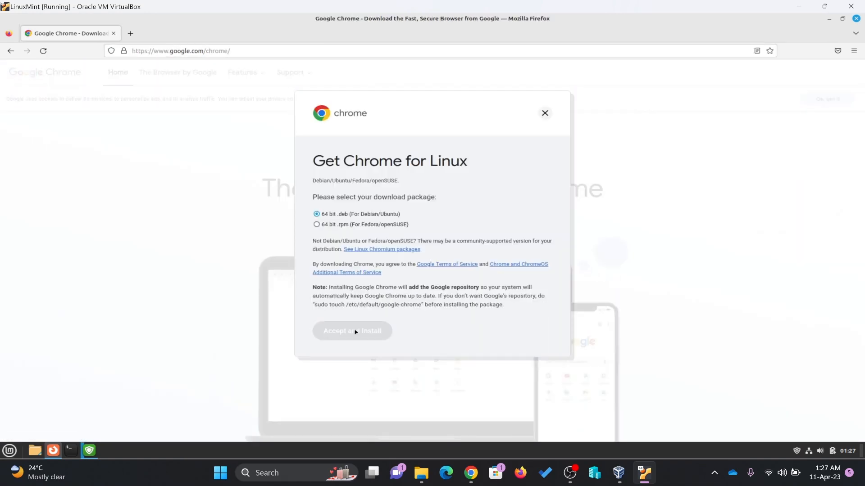
left_click(352, 331)
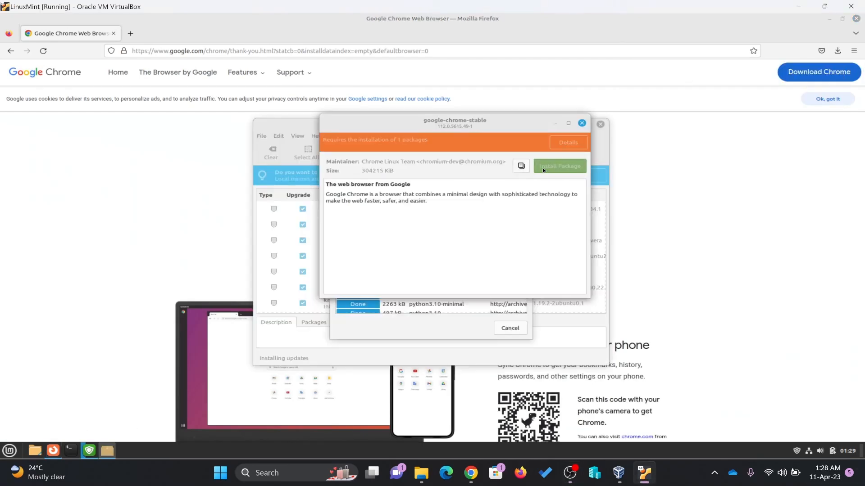
left_click(559, 166)
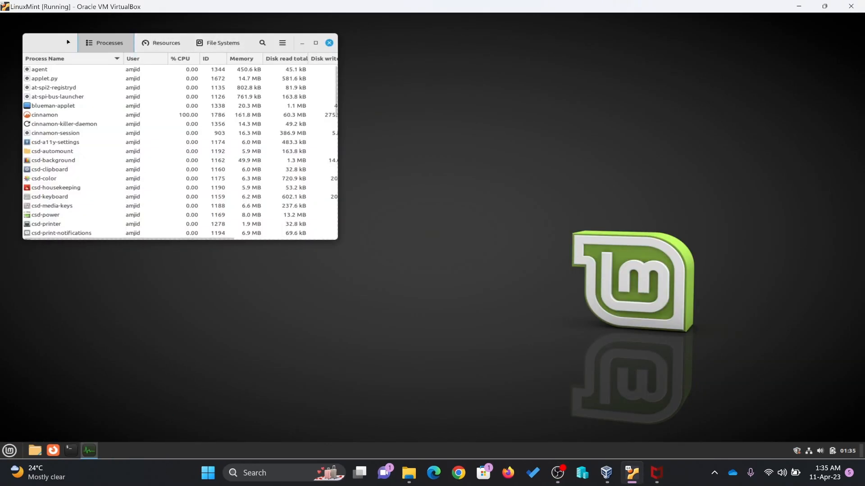
Step: Drag the System Monitor process list window to the centre of the screen
left_click_drag(179, 43, 359, 127)
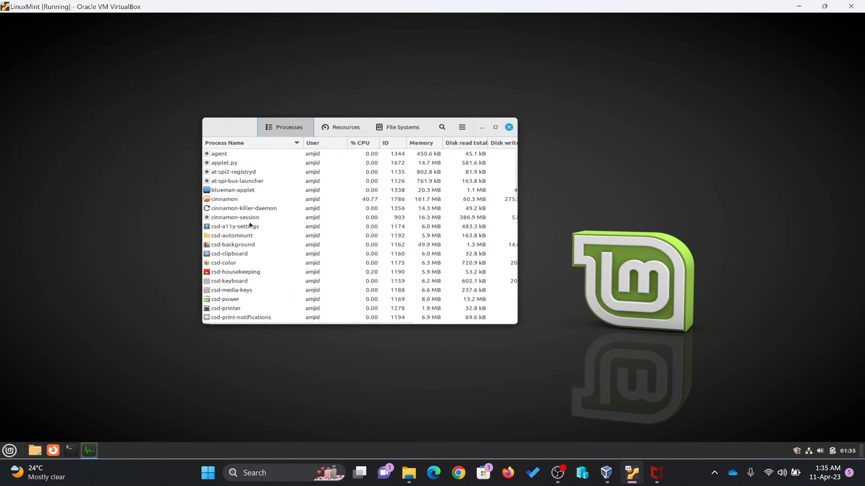
left_click(344, 127)
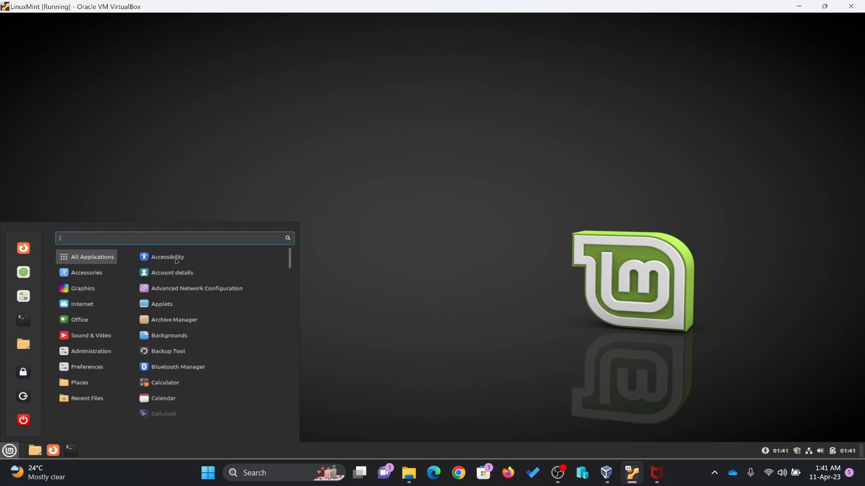
mouse_move(171, 304)
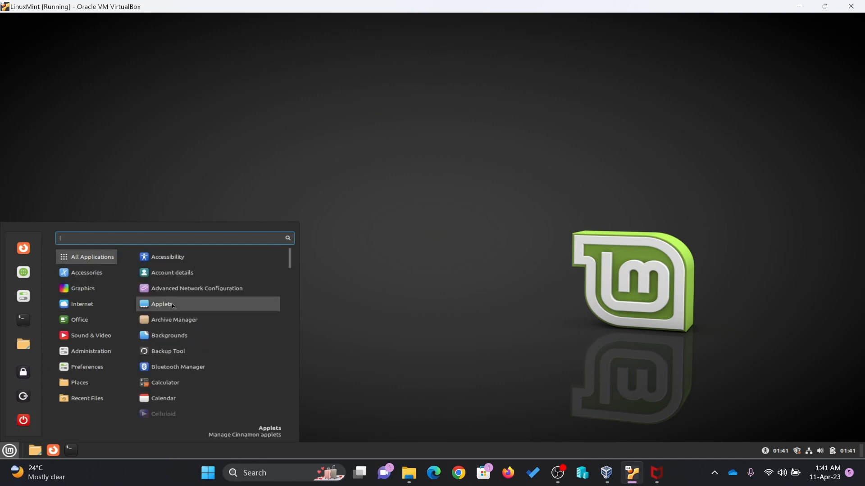
Step: Launch the Cinnamon Applets manager from the Mint menu
left_click(162, 304)
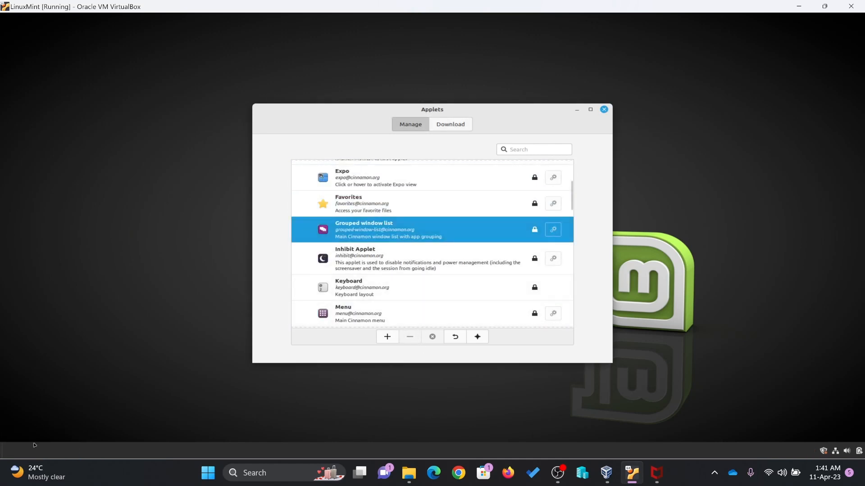
mouse_move(283, 207)
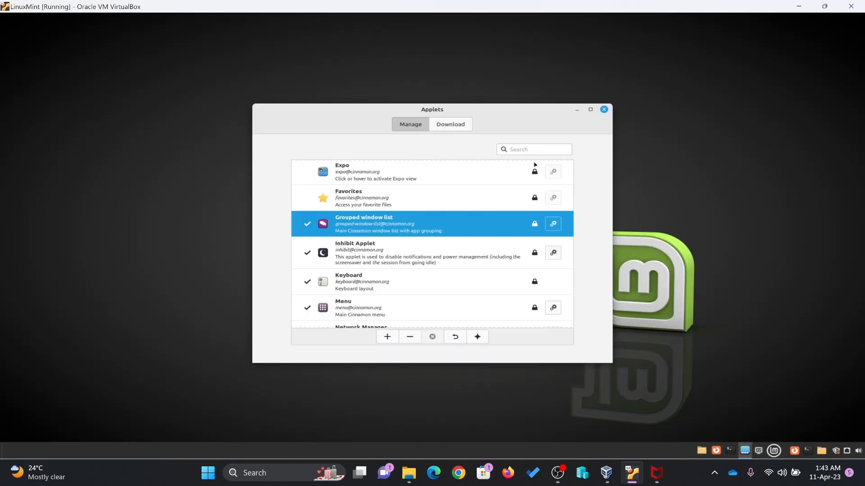
Step: In the Desklets manager, download the Google Calendar, Note and System monitor graph desklets
left_click(207, 473)
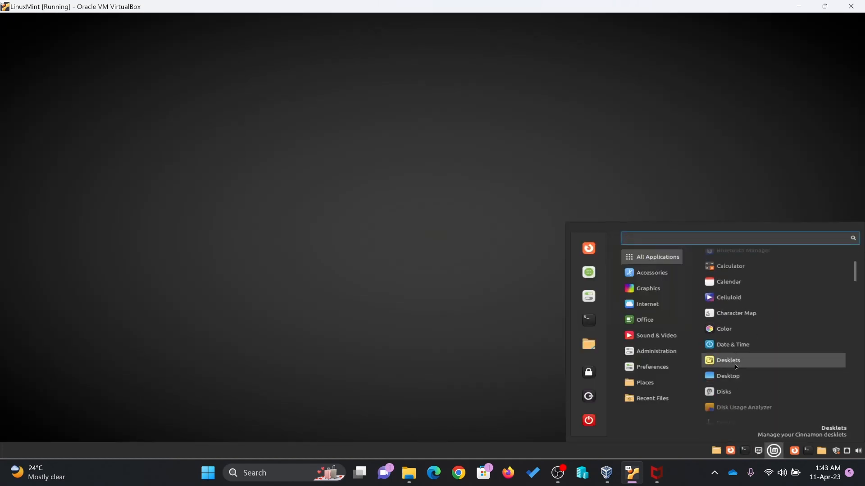
left_click(728, 361)
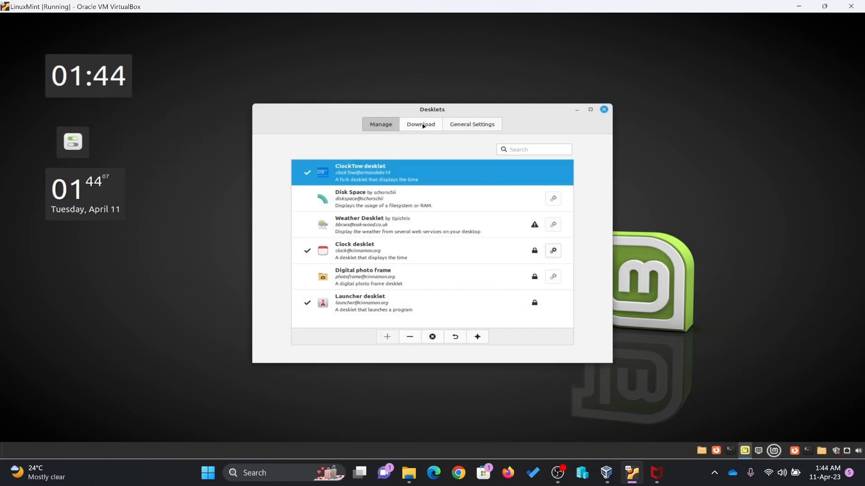
left_click(420, 124)
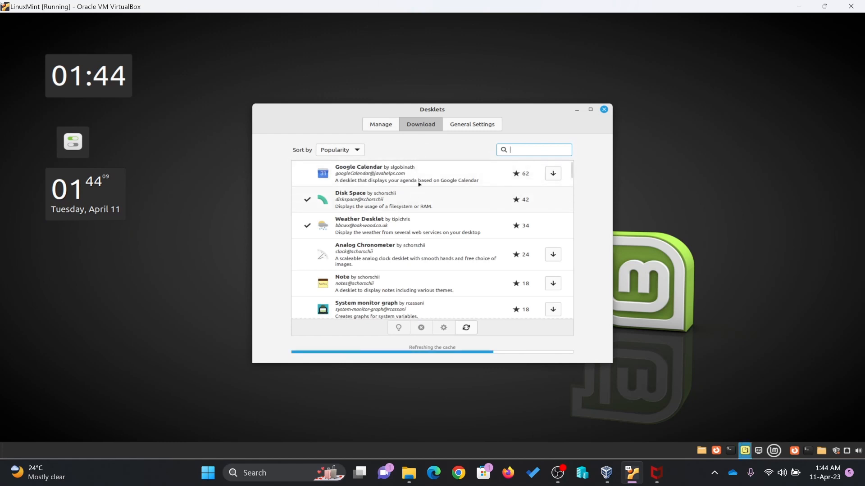
left_click(553, 173)
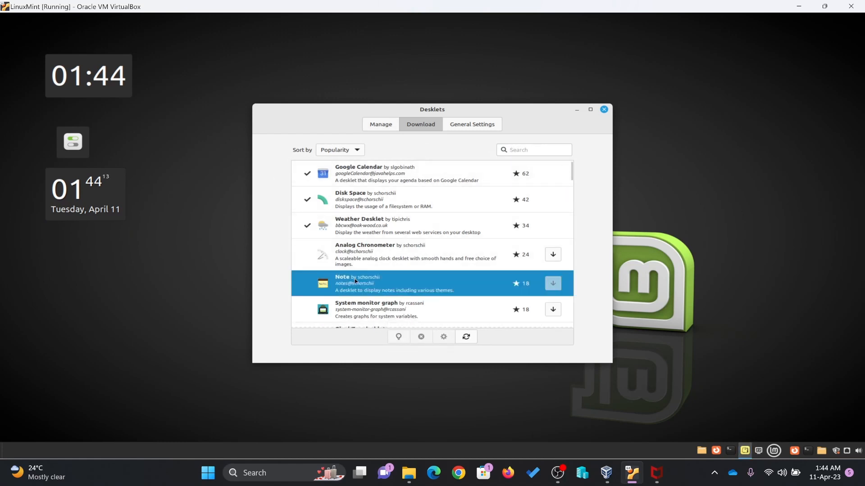
left_click(553, 284)
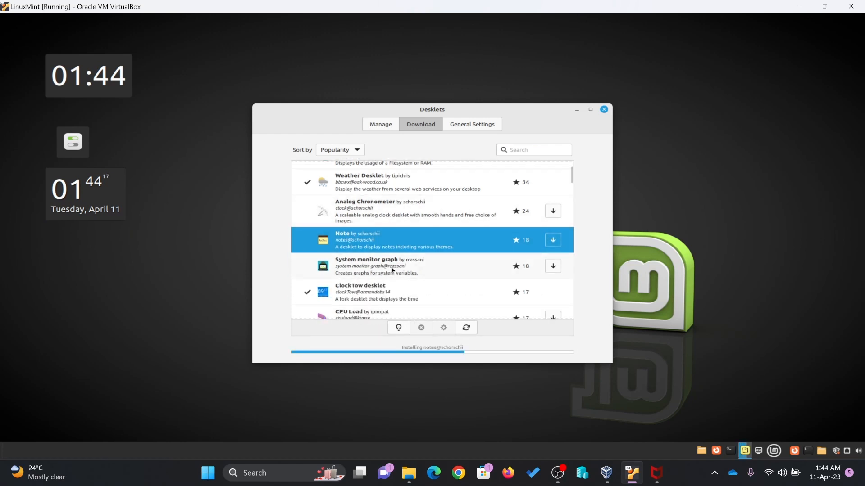
left_click(380, 123)
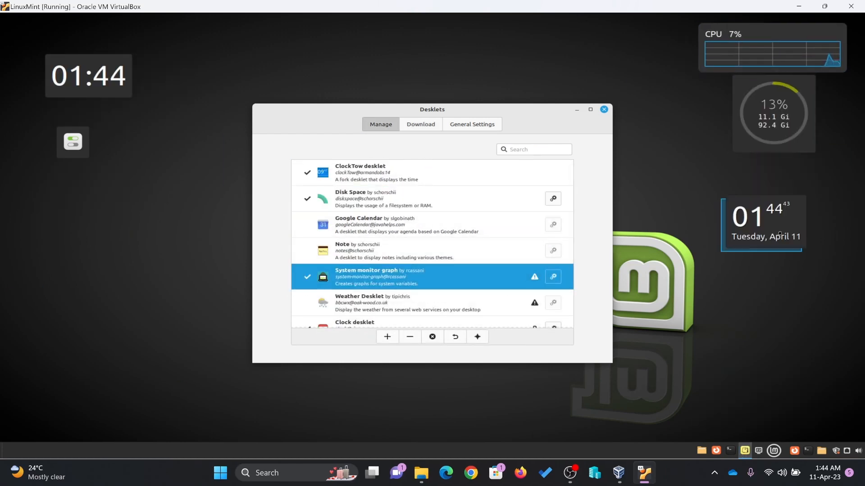
left_click(603, 109)
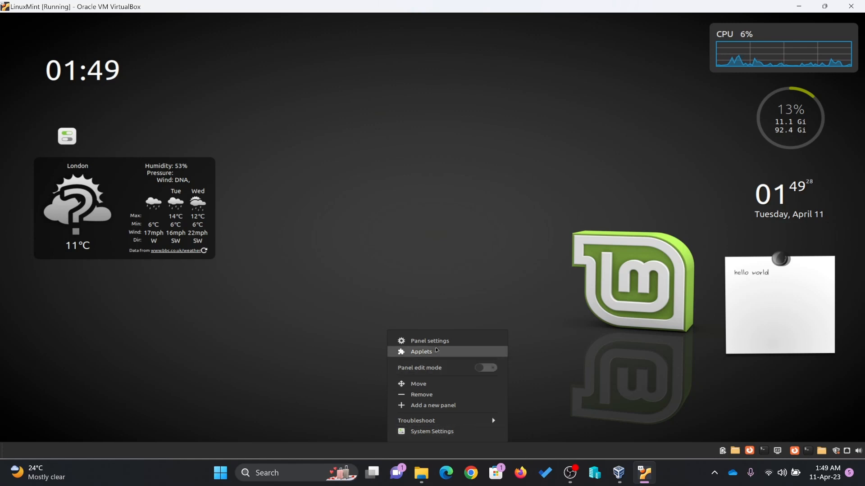
Step: In Panel settings, shrink the panel height to 30, then raise it to about 60
left_click(429, 341)
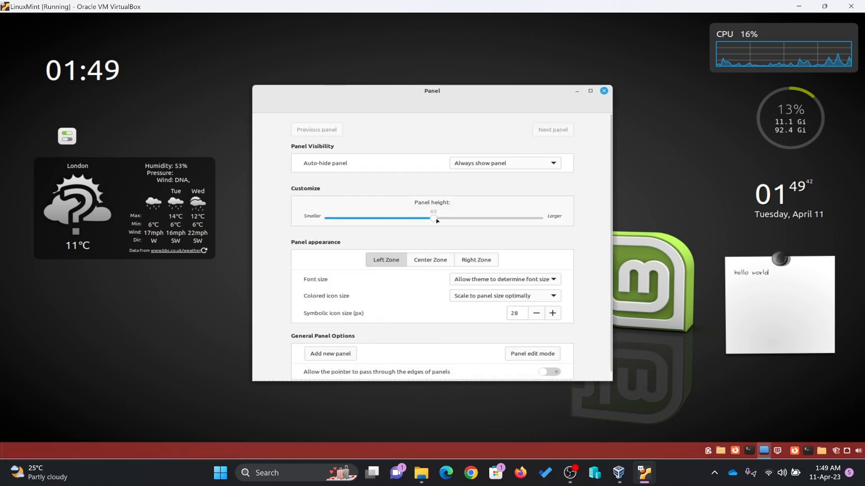
left_click_drag(432, 218, 378, 218)
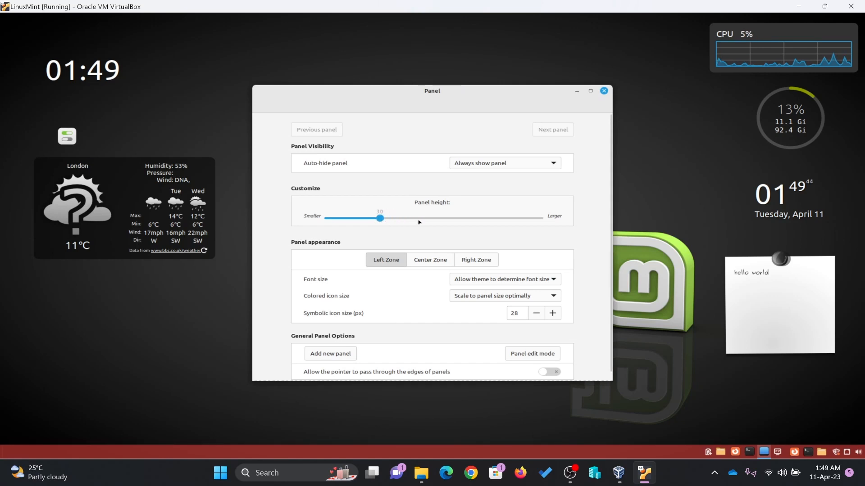
left_click_drag(379, 218, 466, 209)
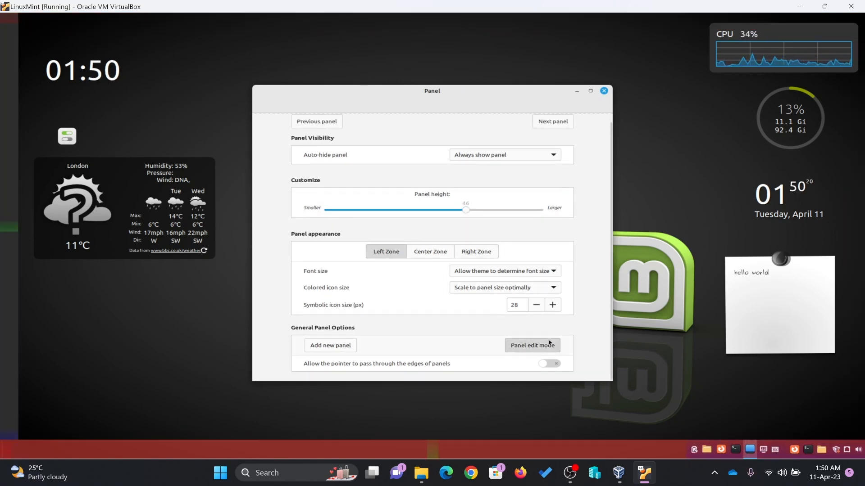
Step: Turn on panel edit mode and remove the left-edge panel
left_click(604, 91)
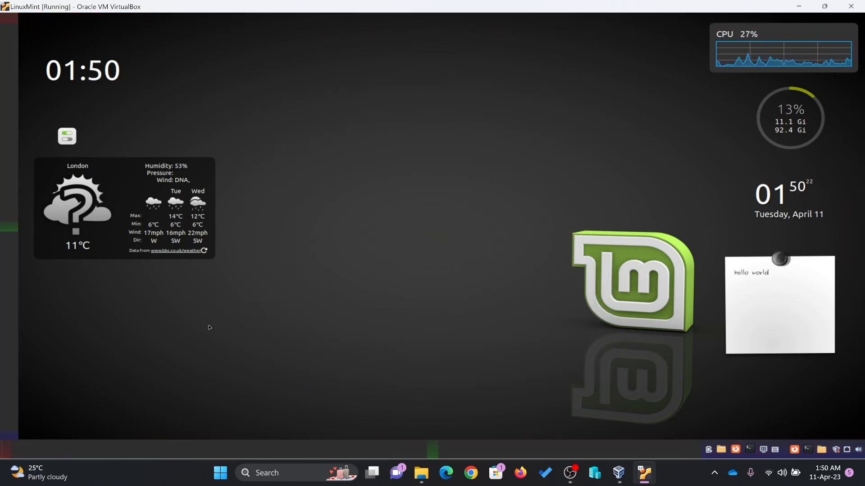
mouse_move(348, 324)
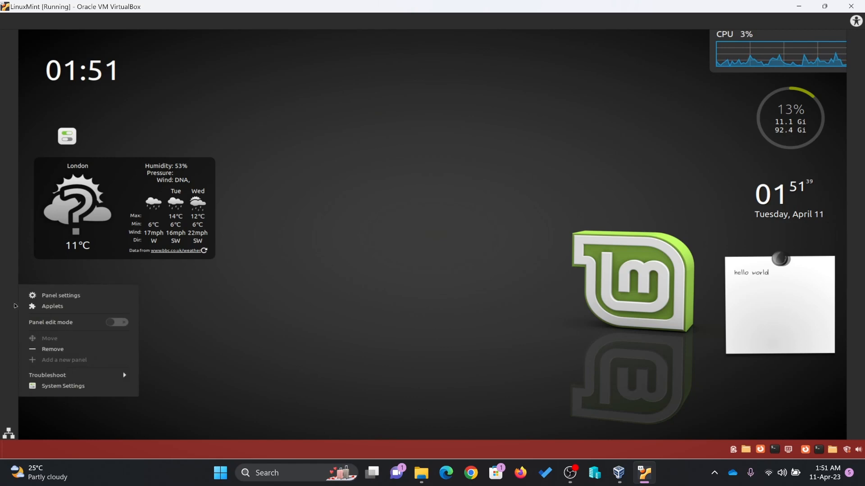
left_click(52, 349)
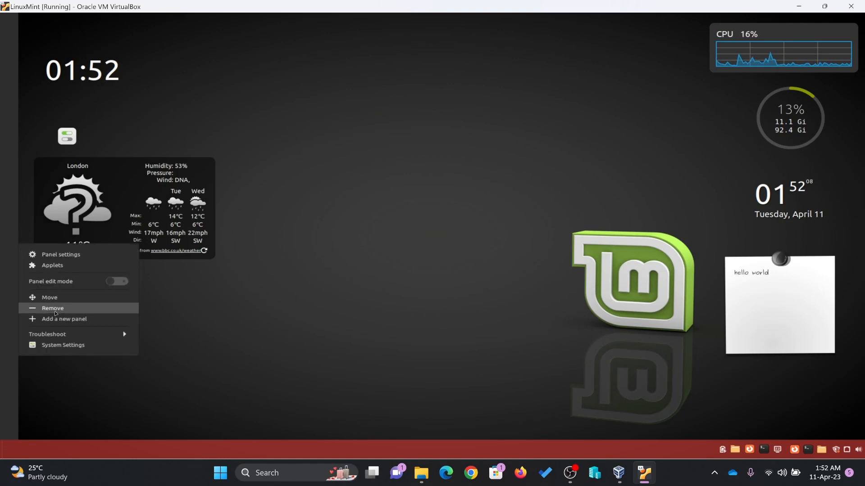
left_click(393, 292)
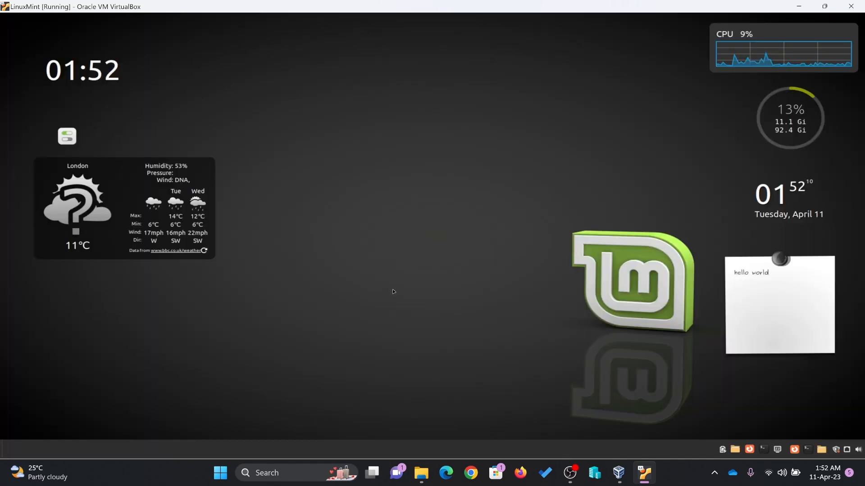
Step: Remove the bottom panel and bring the desktop's right-click menu back up
right_click(382, 452)
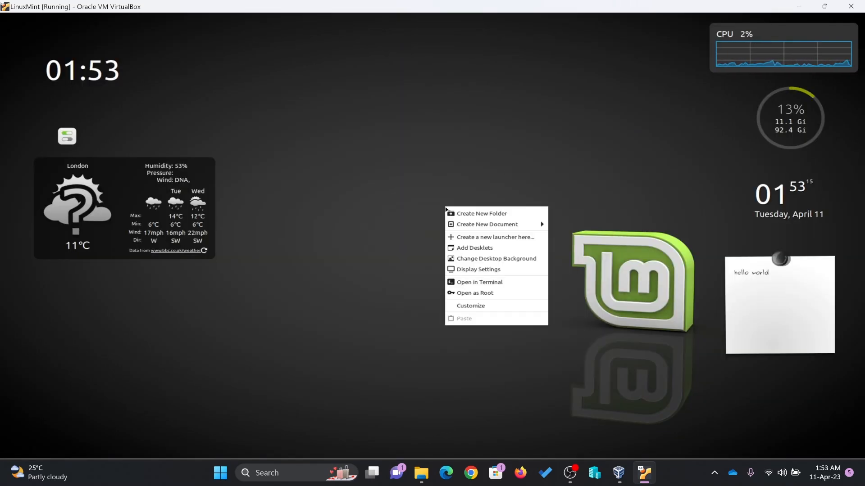
left_click(312, 446)
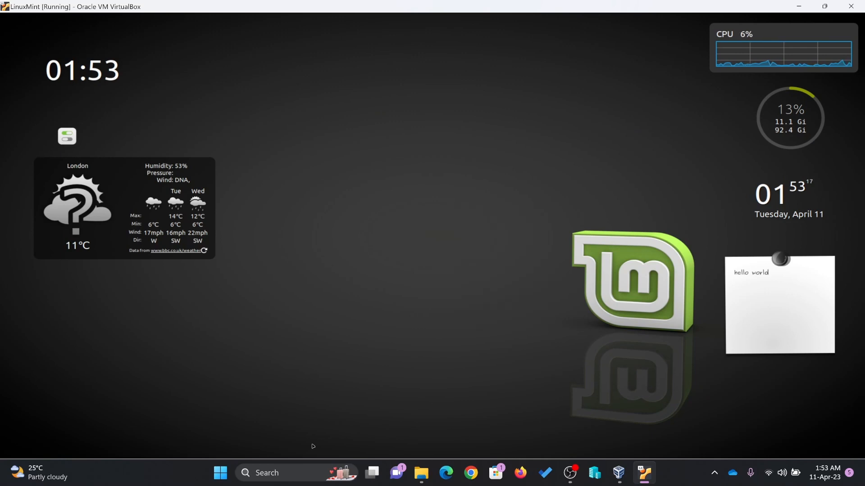
right_click(352, 193)
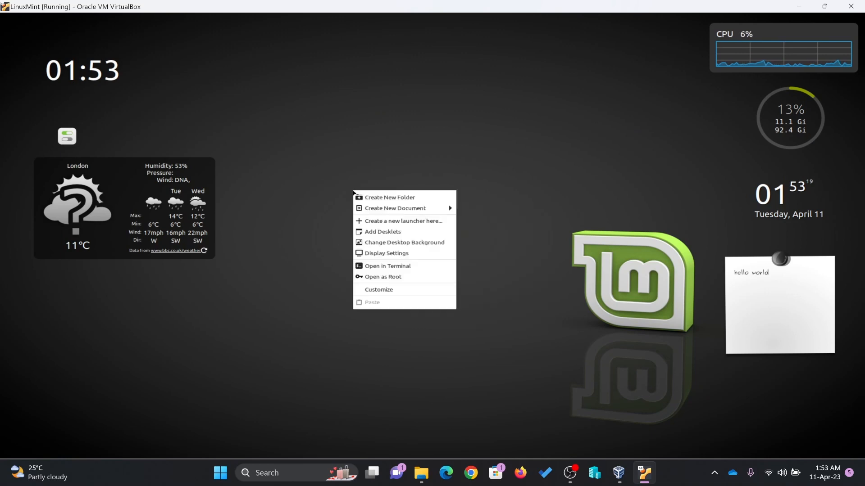
Step: Enable the Computer, Home and Network desktop icons in Desktop Settings
left_click(417, 197)
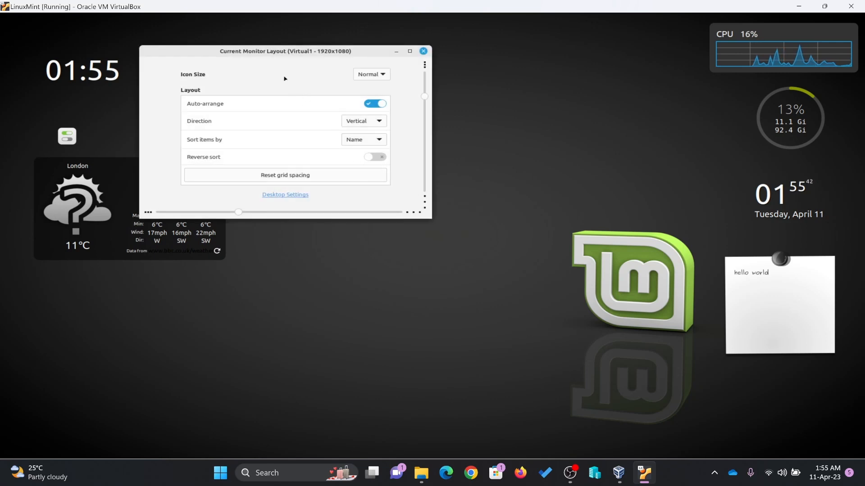
mouse_move(305, 151)
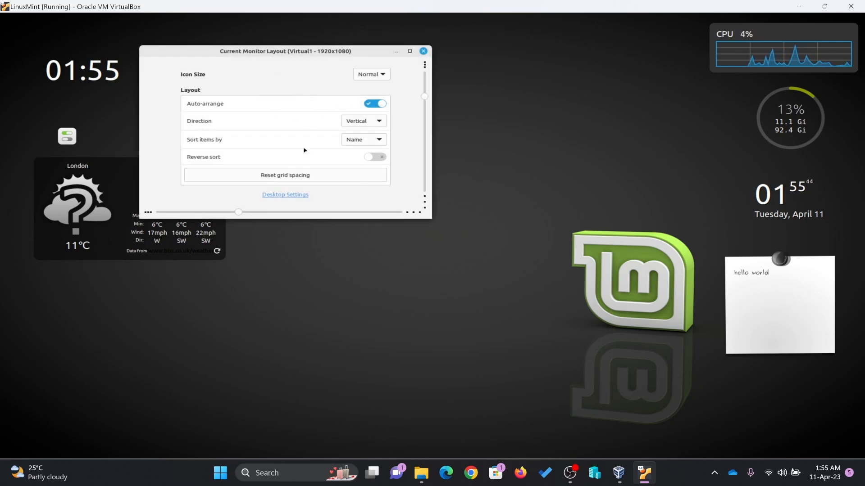
mouse_move(302, 189)
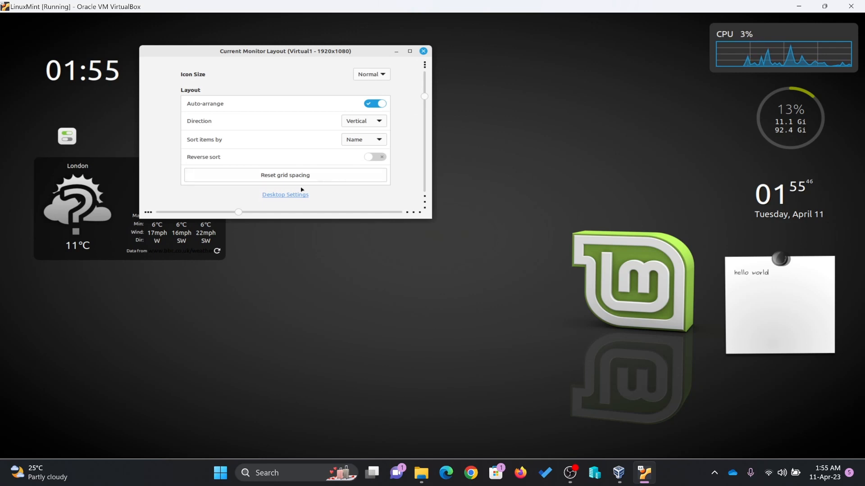
left_click(285, 195)
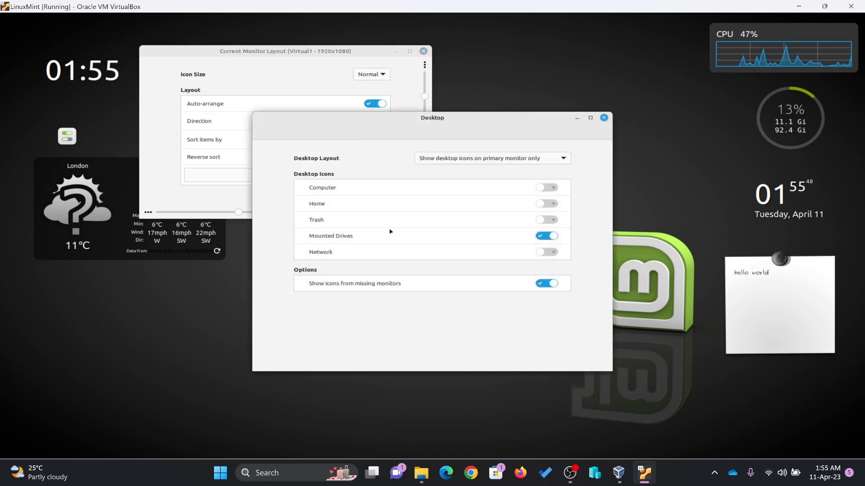
left_click(547, 187)
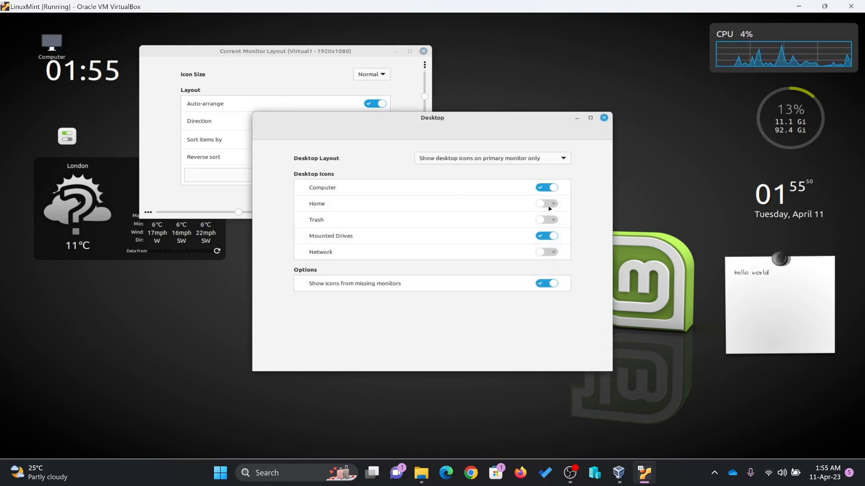
left_click(546, 203)
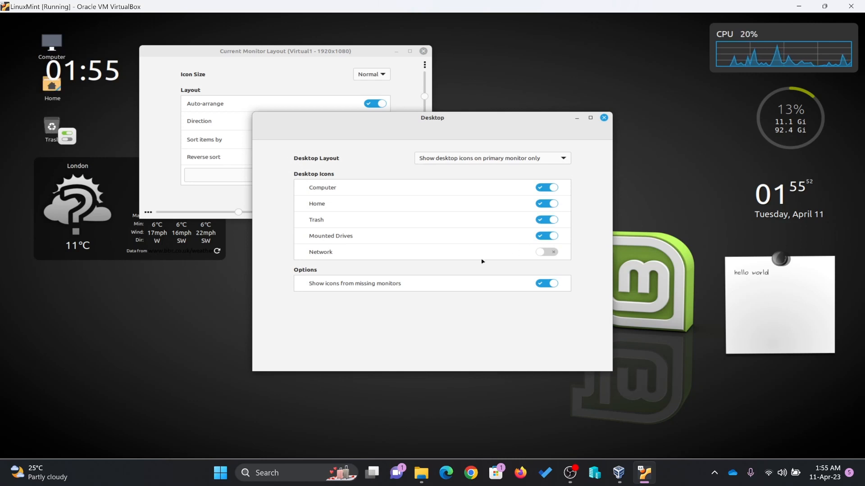
left_click(547, 252)
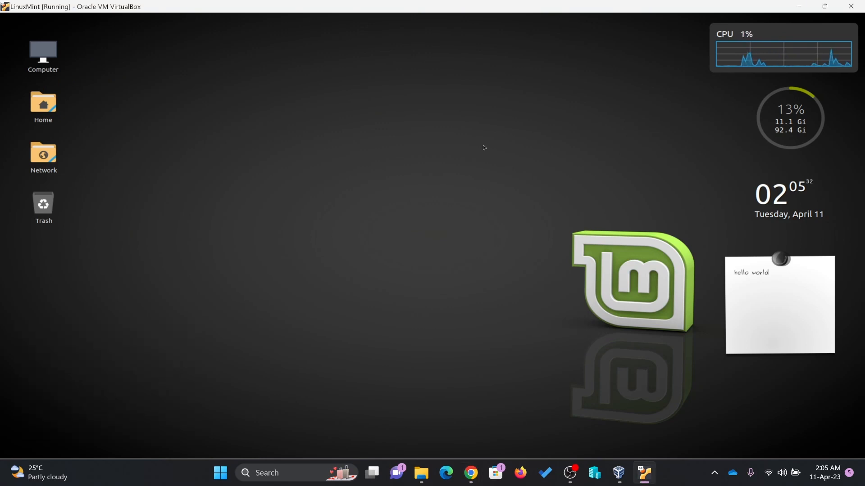
Step: Run 'gsettings reset-recursively org.cinnamon' in a terminal, then open the Mint menu
left_click(640, 472)
type("gsettings reset-recursively org.")
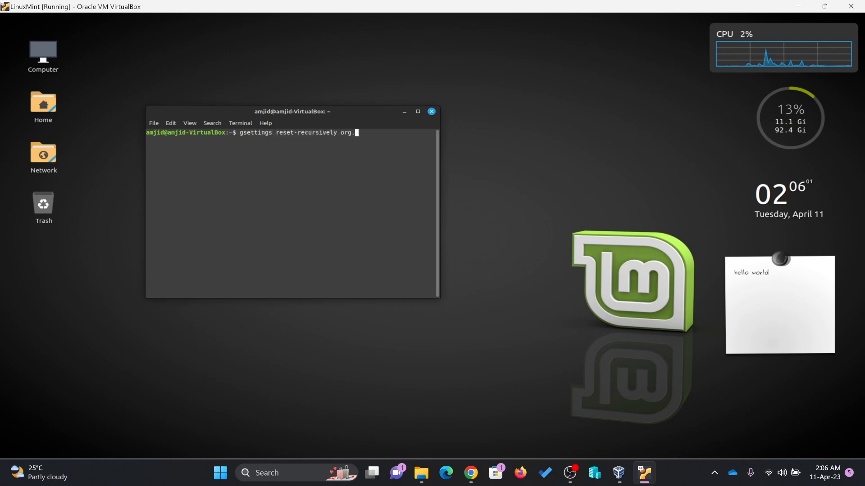
type("cinnamon")
key("Return")
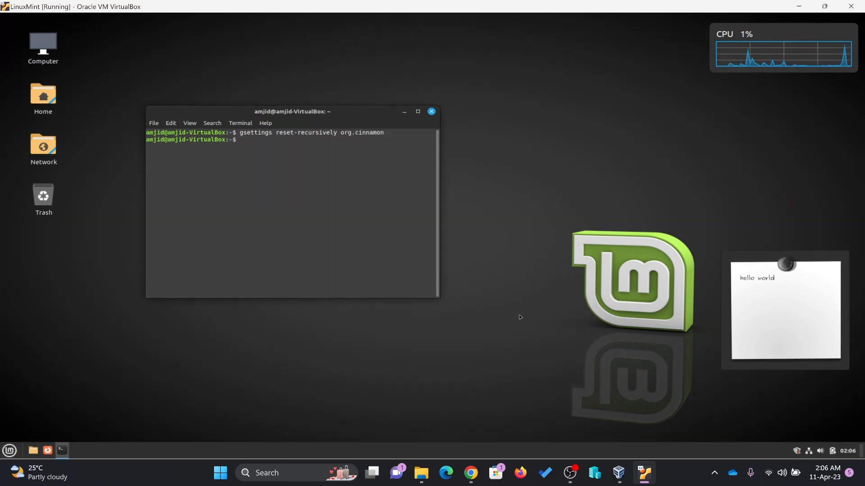
left_click(9, 450)
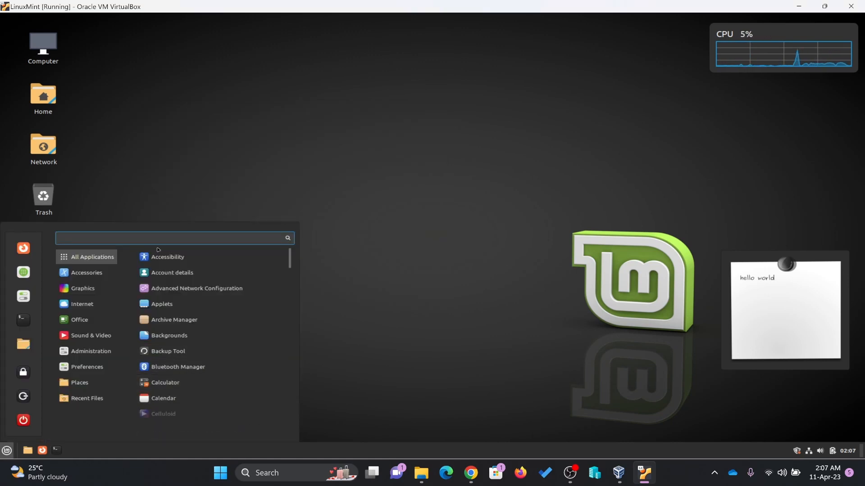
Step: Search the Mint menu for 'des' so Desklets appears as the top match
type("des")
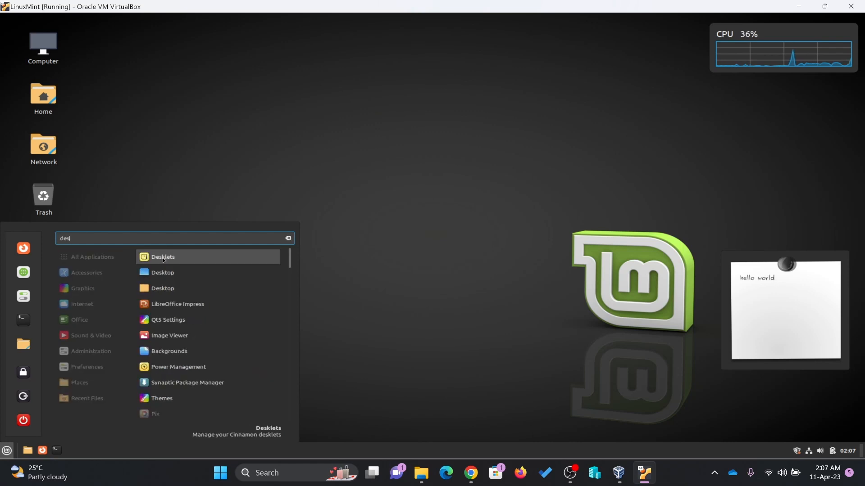